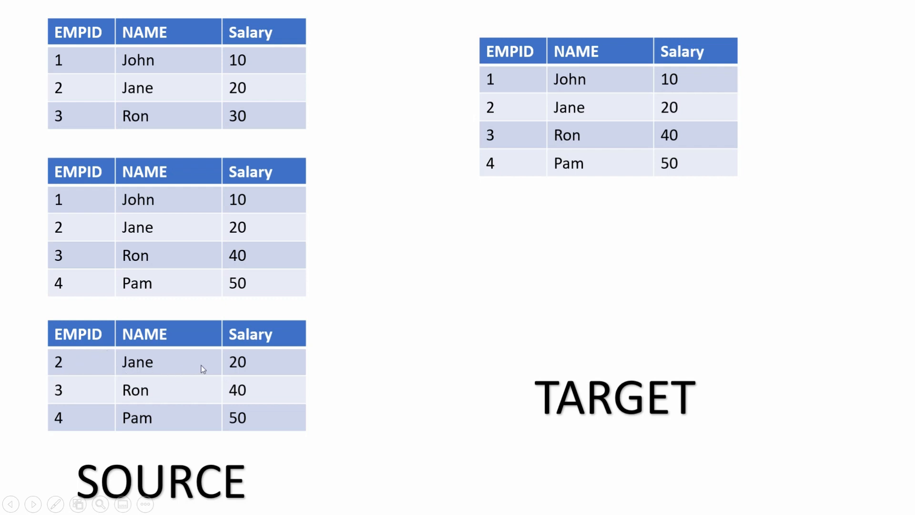
{"action": "mouse_move", "coordinate": [20, 267]}
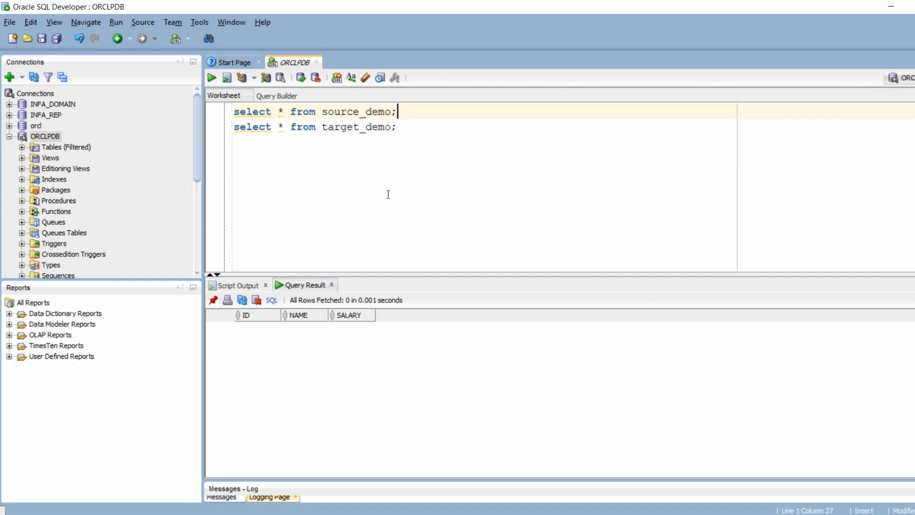
{"action": "left_click", "coordinate": [212, 78]}
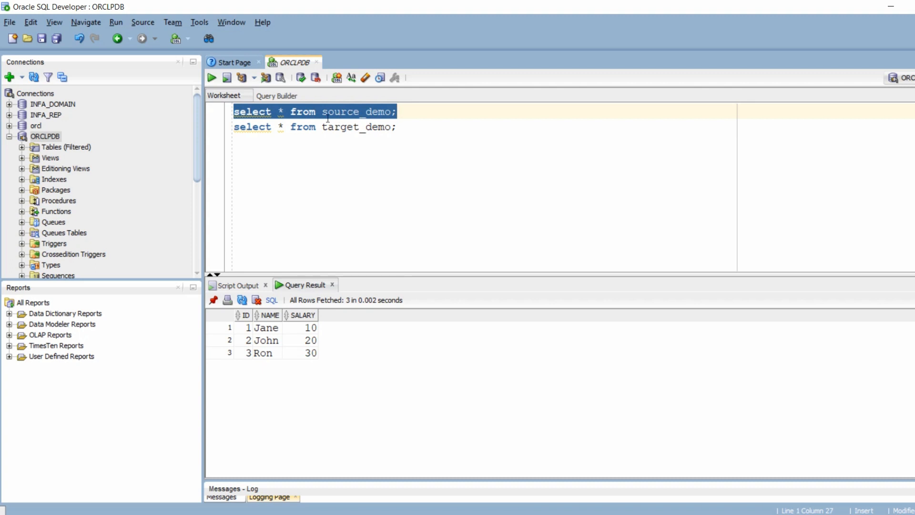
{"action": "left_click", "coordinate": [336, 127]}
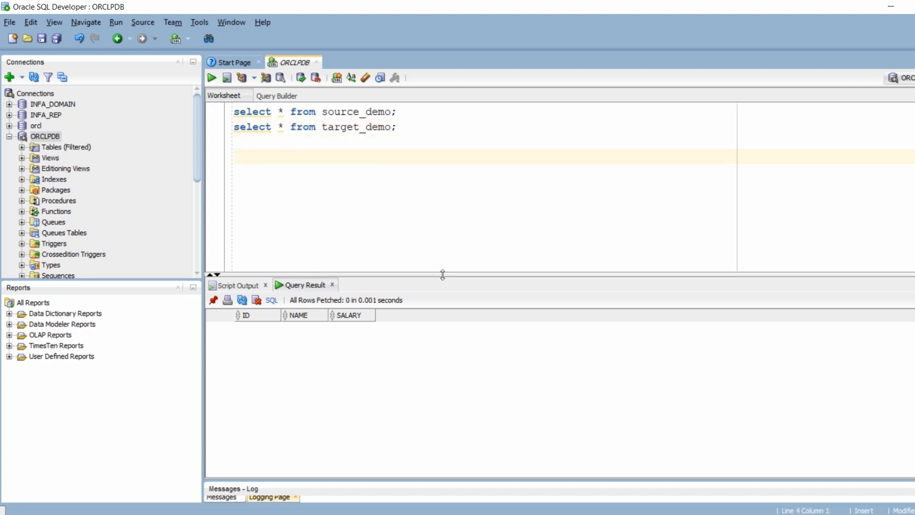
Step: Enlarge the worksheet area and type MERGE INTO TARGET_DEMO t
{"action": "left_click_drag", "start_coordinate": [443, 275], "coordinate": [453, 405]}
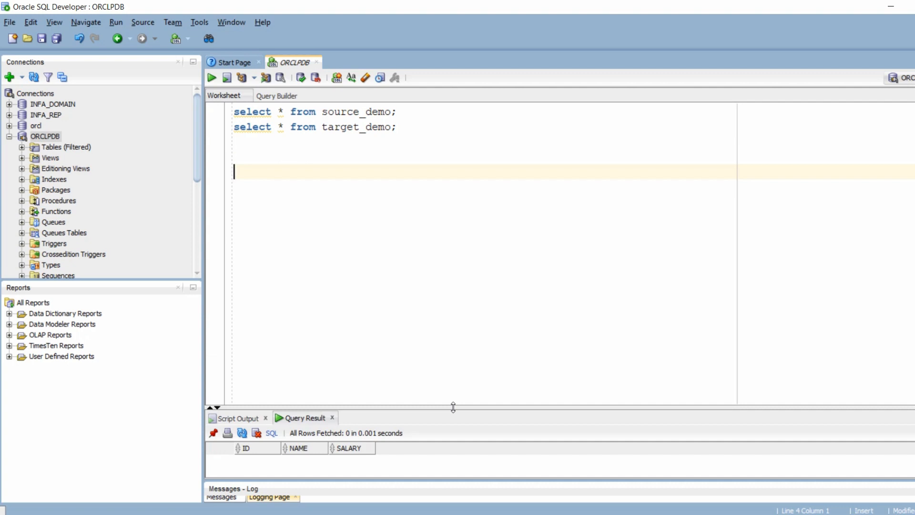
{"action": "type", "text": "MERGE"}
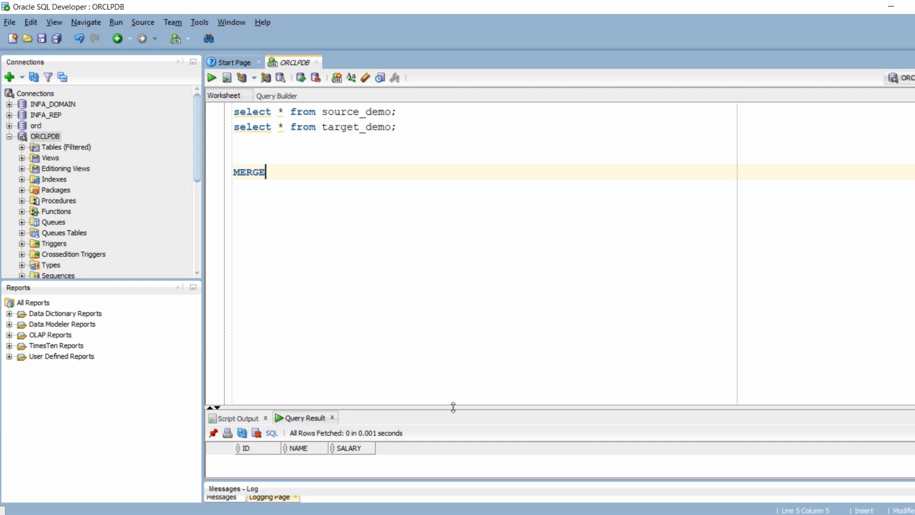
{"action": "type", "text": "I"}
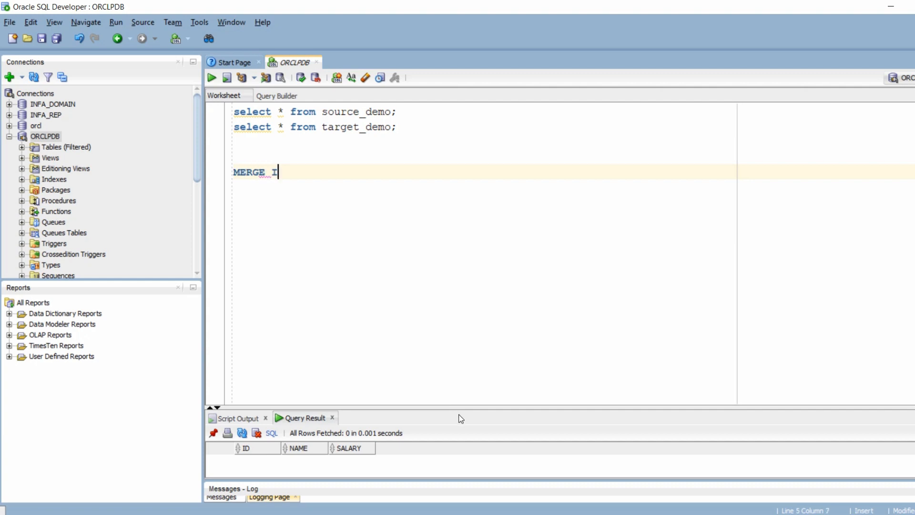
{"action": "type", "text": "NTO"}
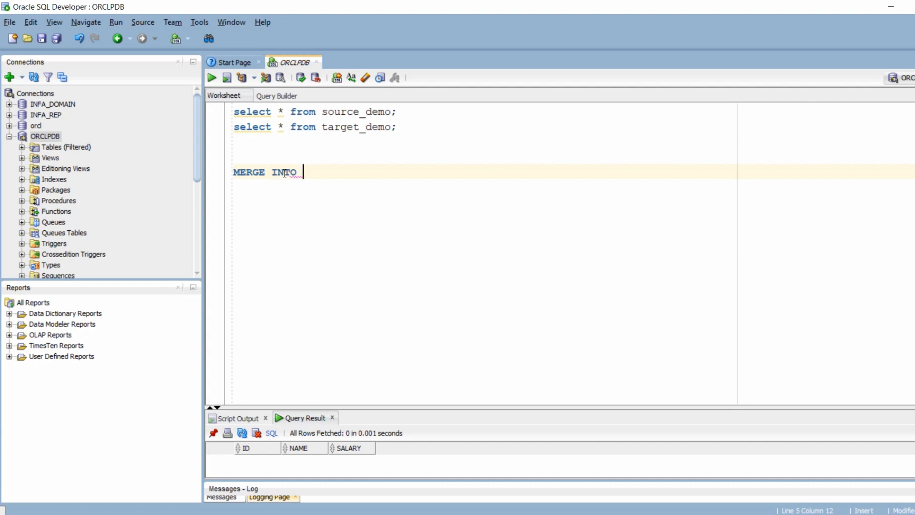
{"action": "type", "text": "TARGE"}
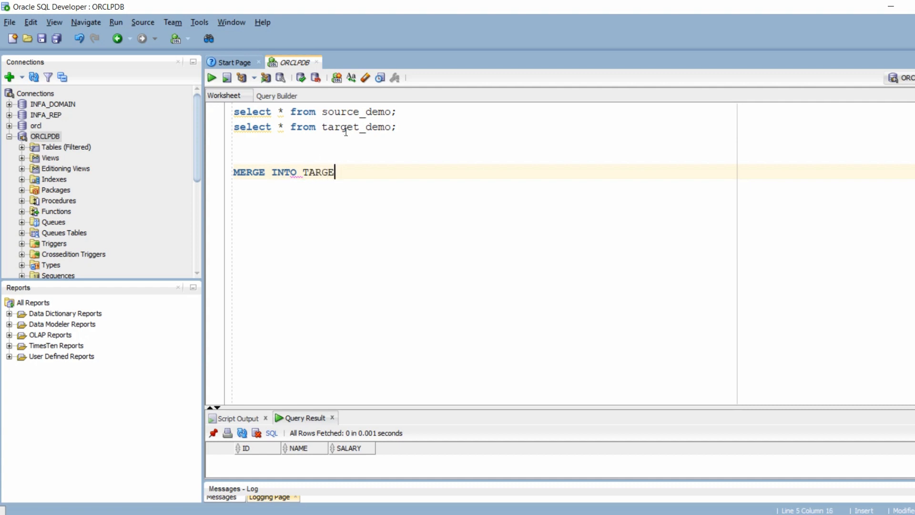
{"action": "type", "text": "T_DEMO"}
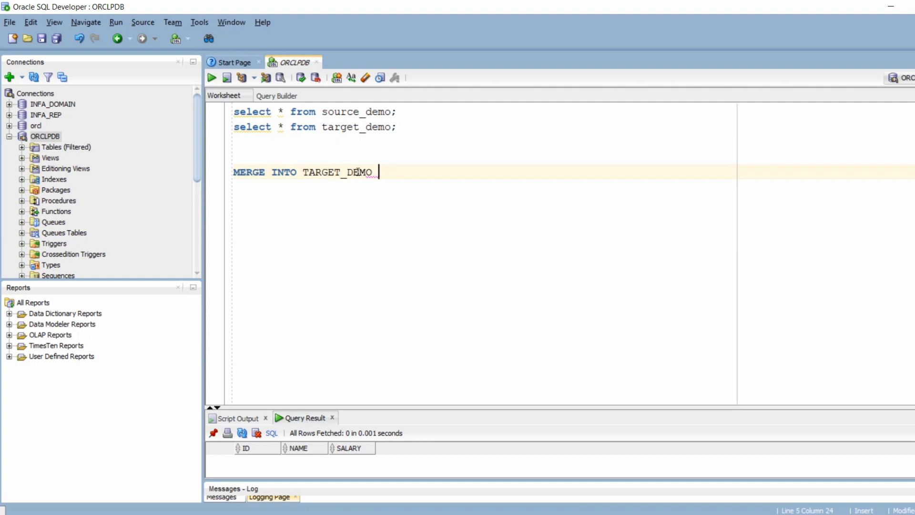
{"action": "type", "text": "t"}
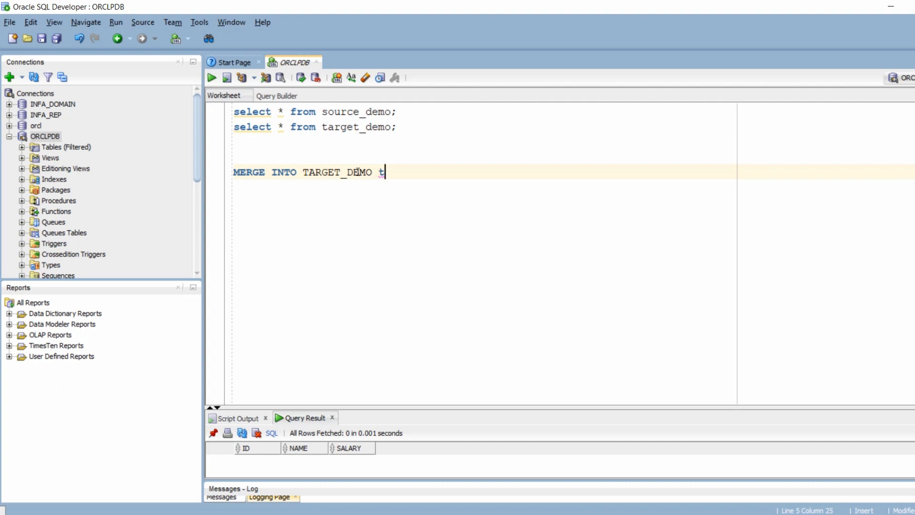
Step: Add the line USING SOURCE_DEMO s
{"action": "type", "text": "u"}
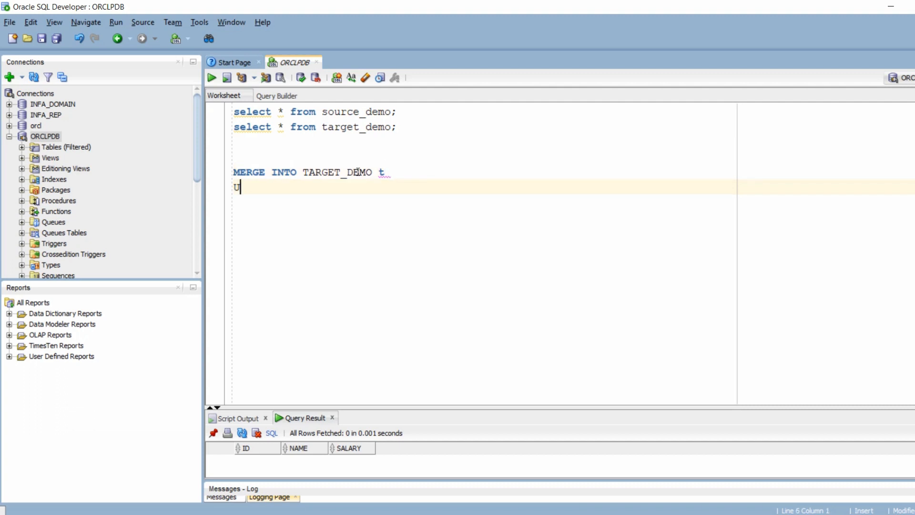
{"action": "type", "text": "SING"}
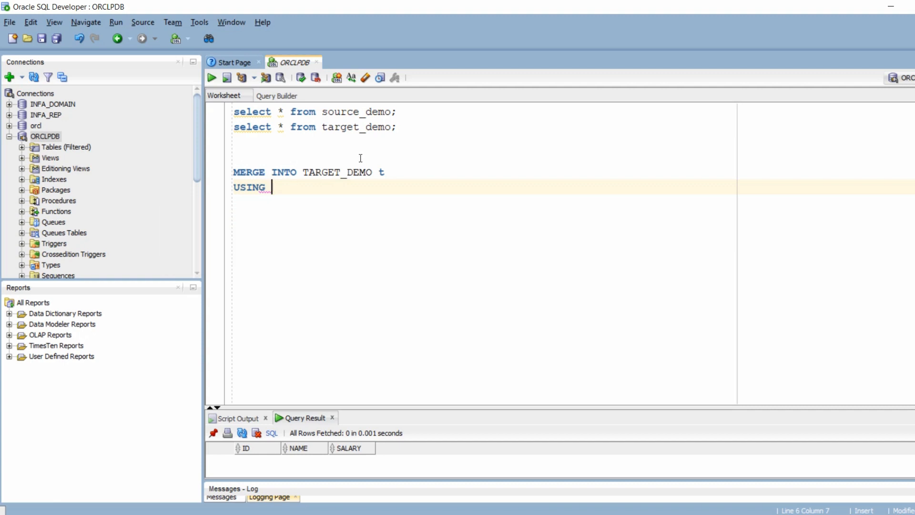
{"action": "type", "text": "SOURCE_DE"}
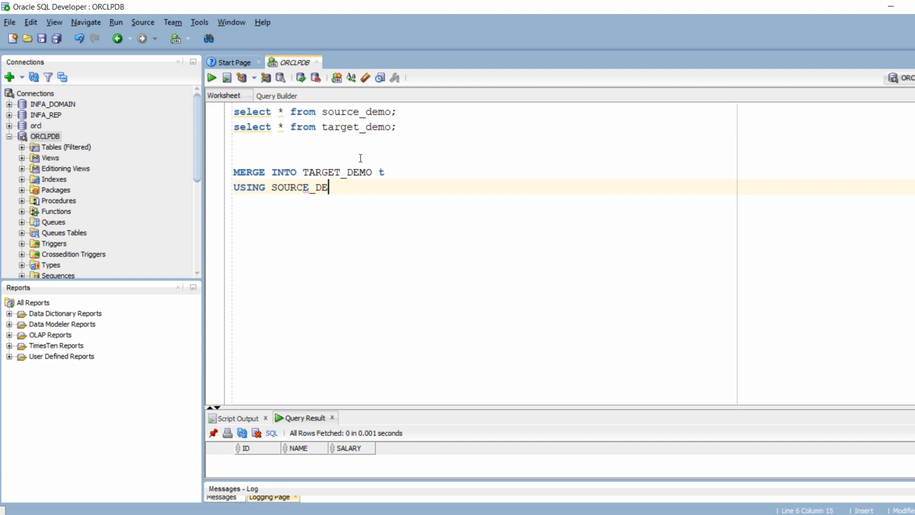
{"action": "type", "text": "MO"}
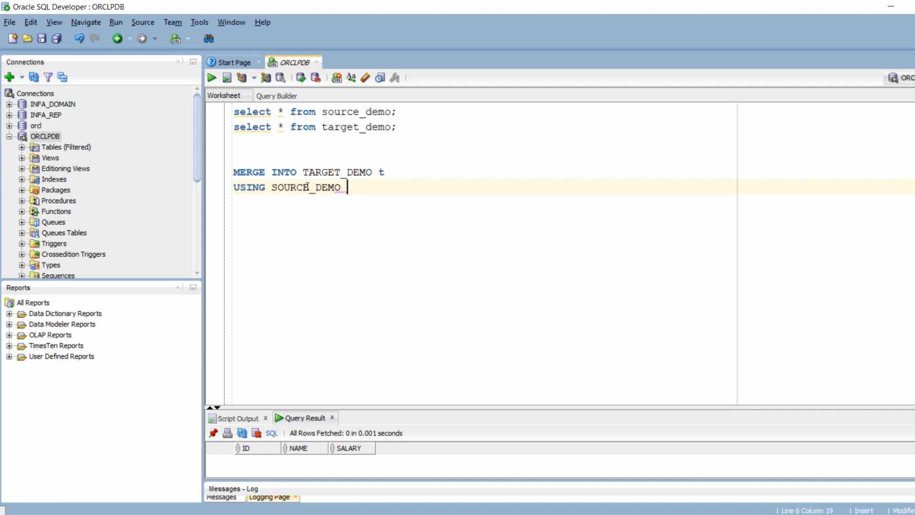
{"action": "type", "text": "s"}
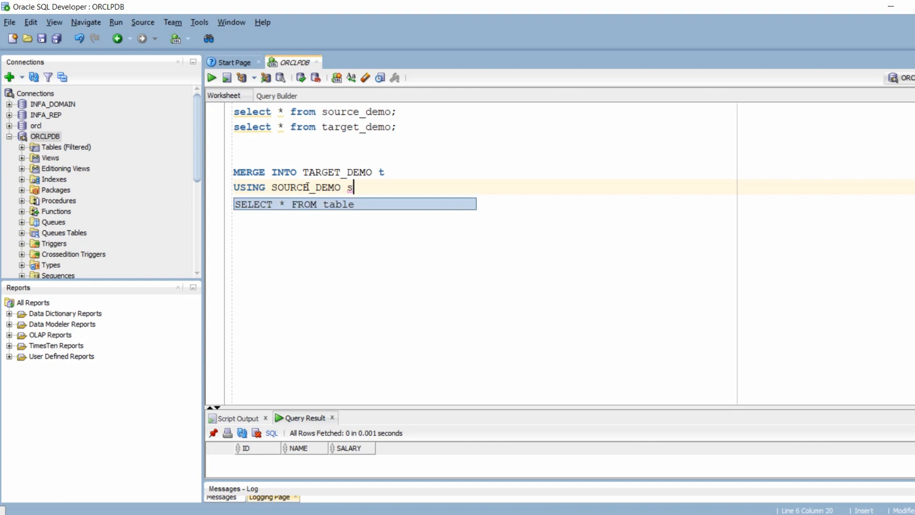
Step: Add the join condition ON (s.id=t.id)
{"action": "type", "text": "o"}
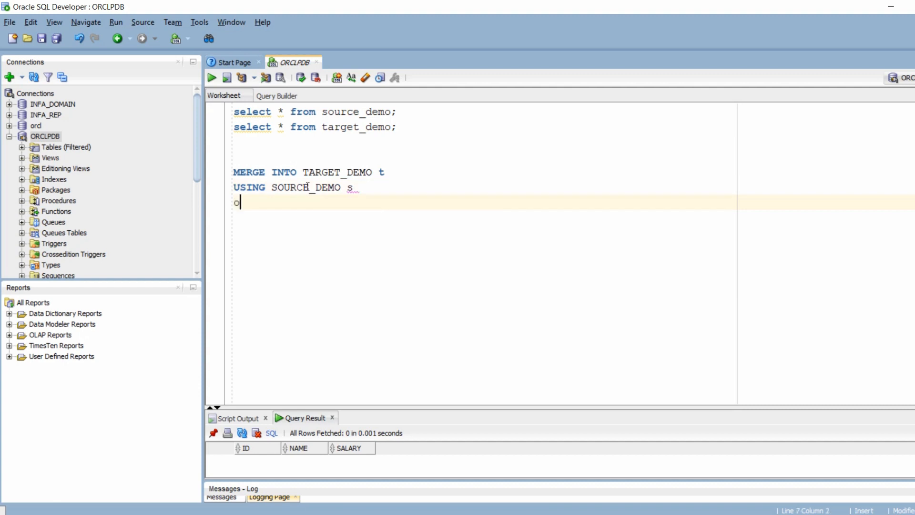
{"action": "type", "text": "on"}
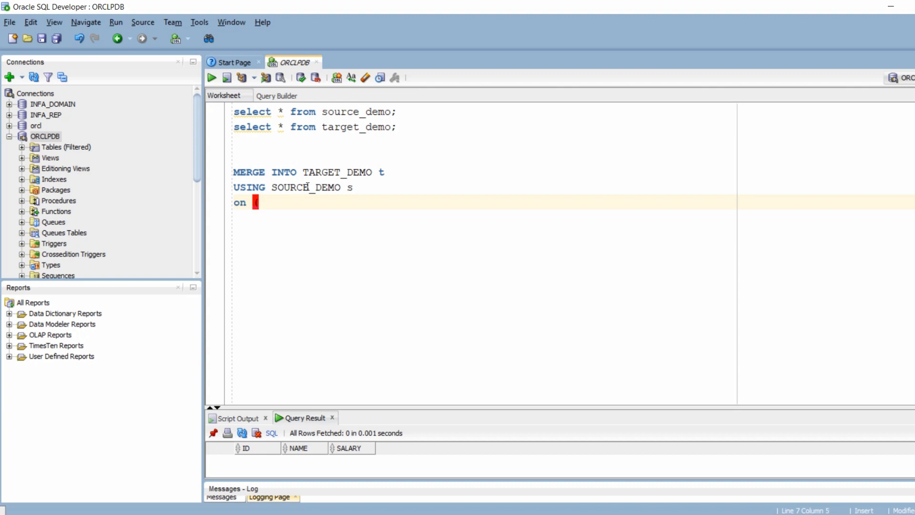
{"action": "type", "text": "(s."}
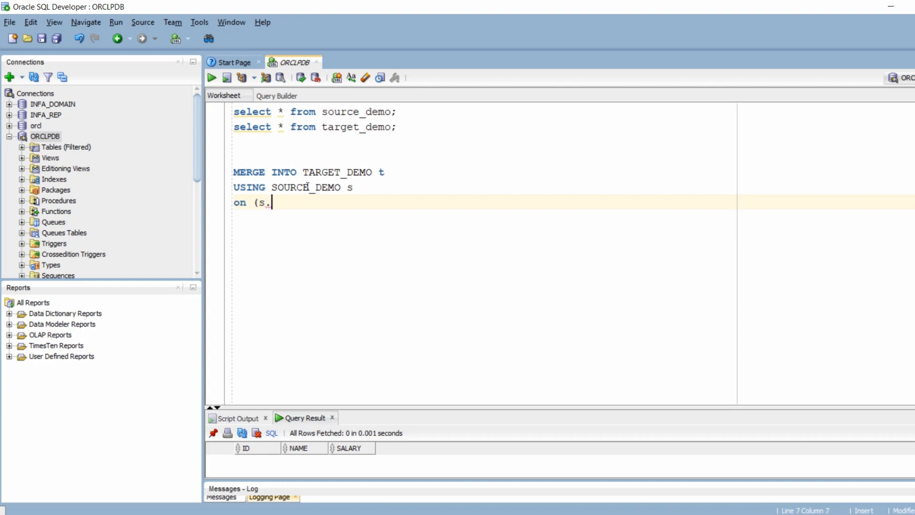
{"action": "type", "text": "id=t."}
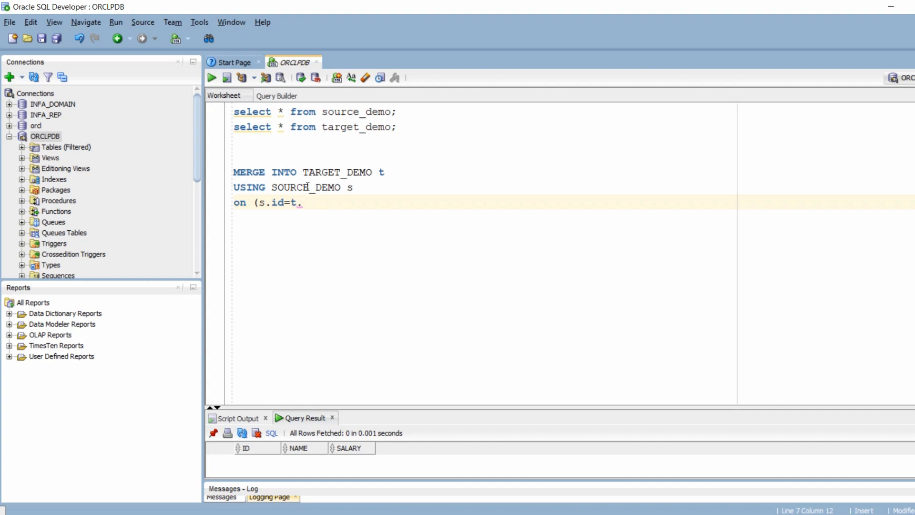
{"action": "type", "text": "id"}
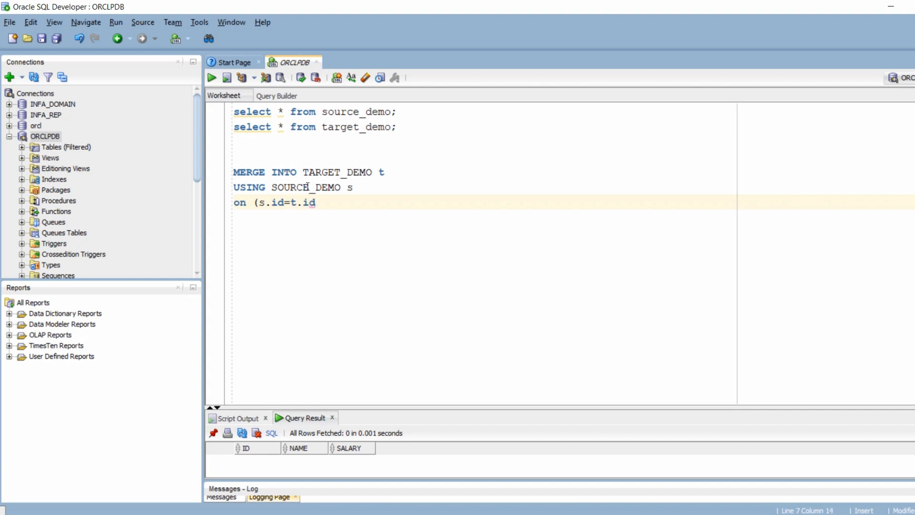
{"action": "type", "text": ")"}
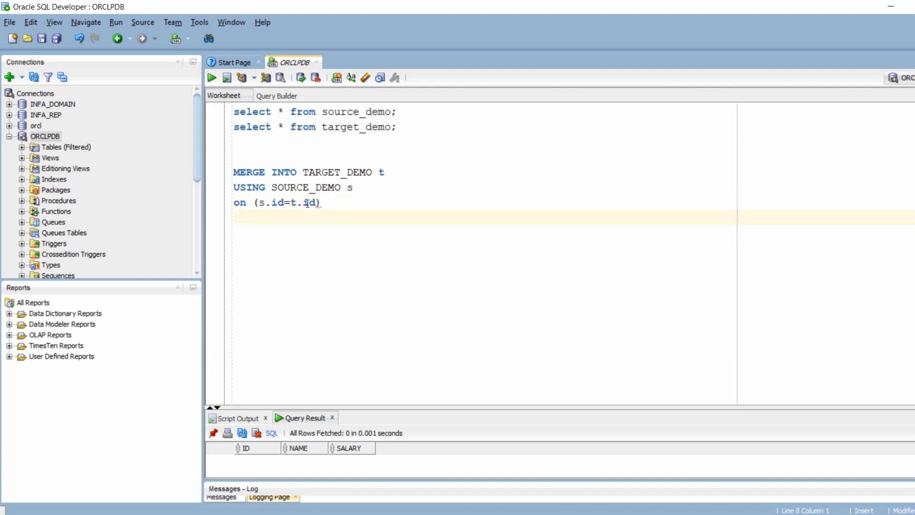
Step: Add WHEN MATCHED THEN UPDATE SET t.name=s.name, t.salary=s.salary
{"action": "type", "text": "whe"}
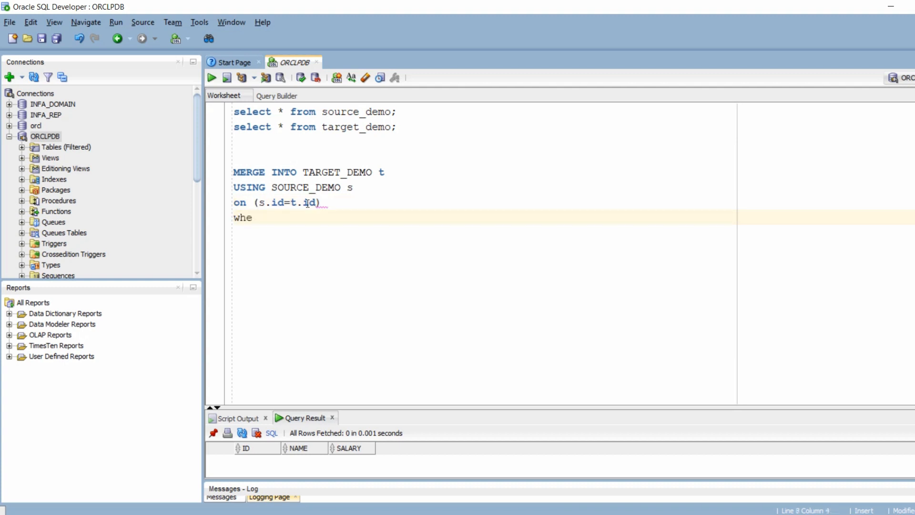
{"action": "type", "text": "n matched"}
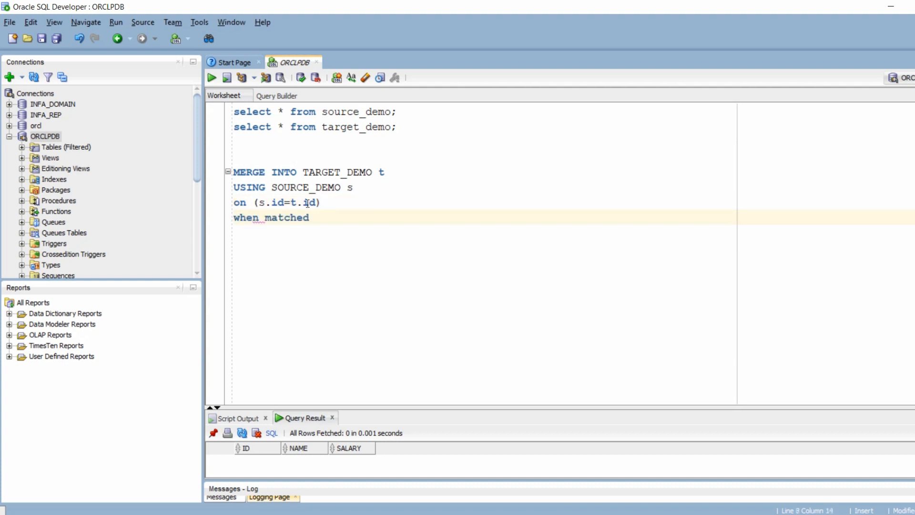
{"action": "type", "text": "then"}
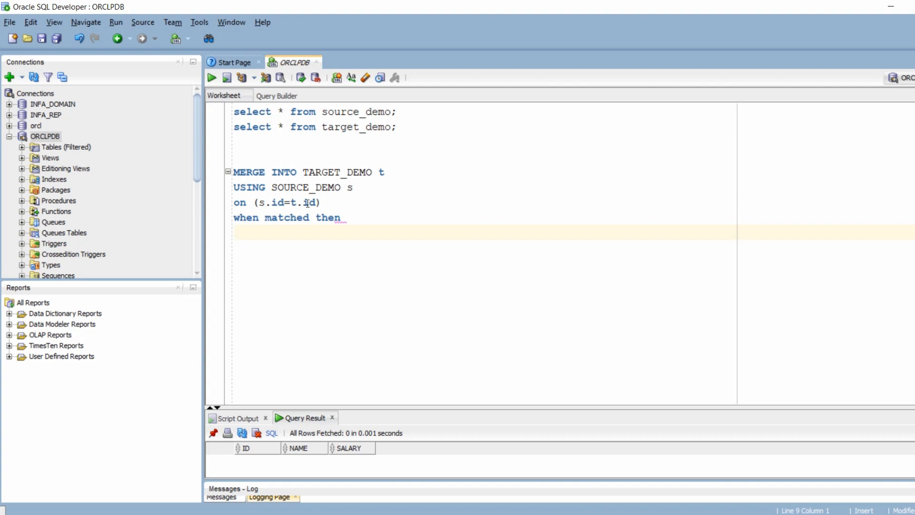
{"action": "type", "text": "update"}
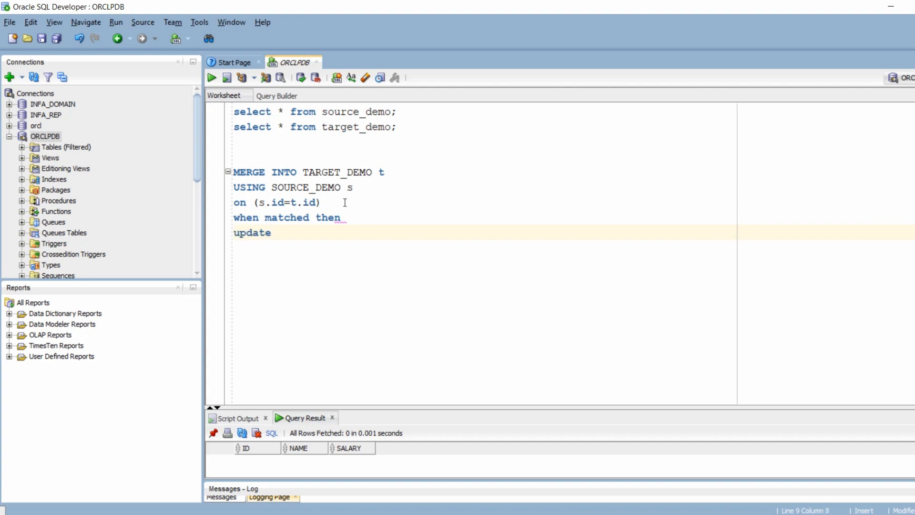
{"action": "type", "text": "set"}
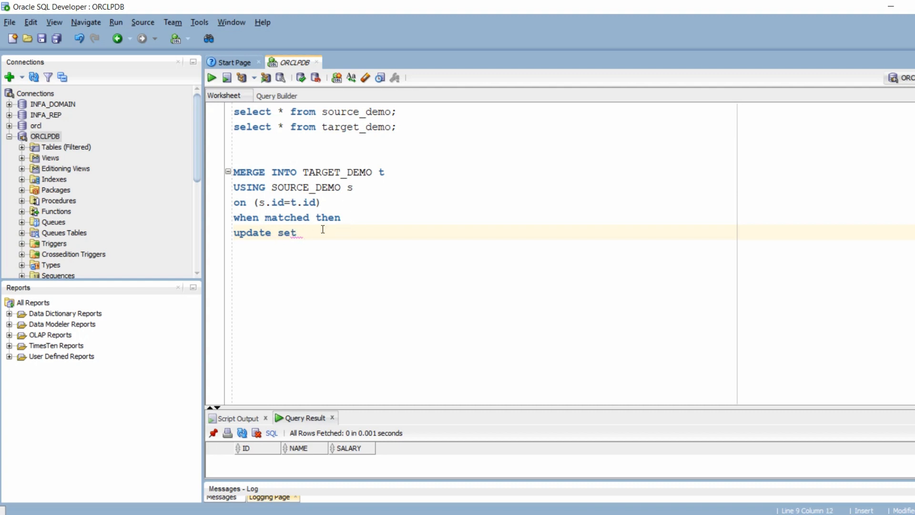
{"action": "type", "text": "t."}
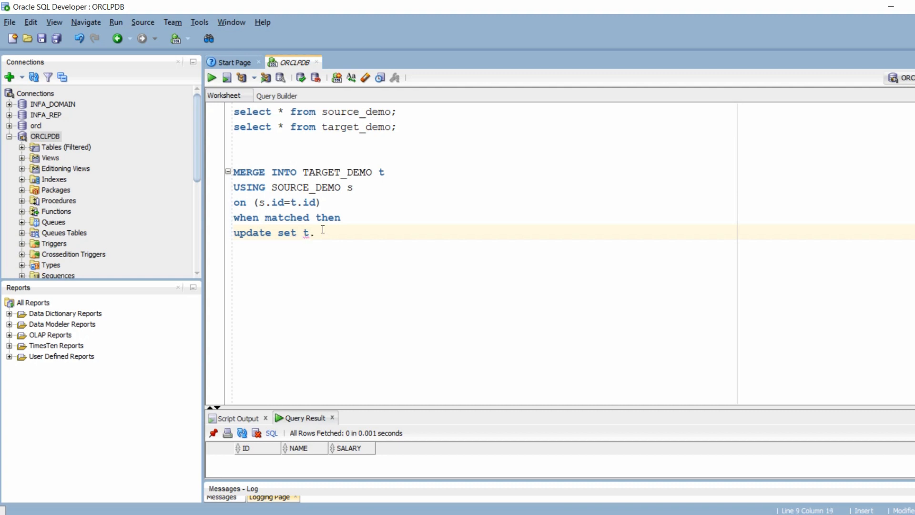
{"action": "type", "text": "name=s.name,"}
{"action": "type", "text": "t"}
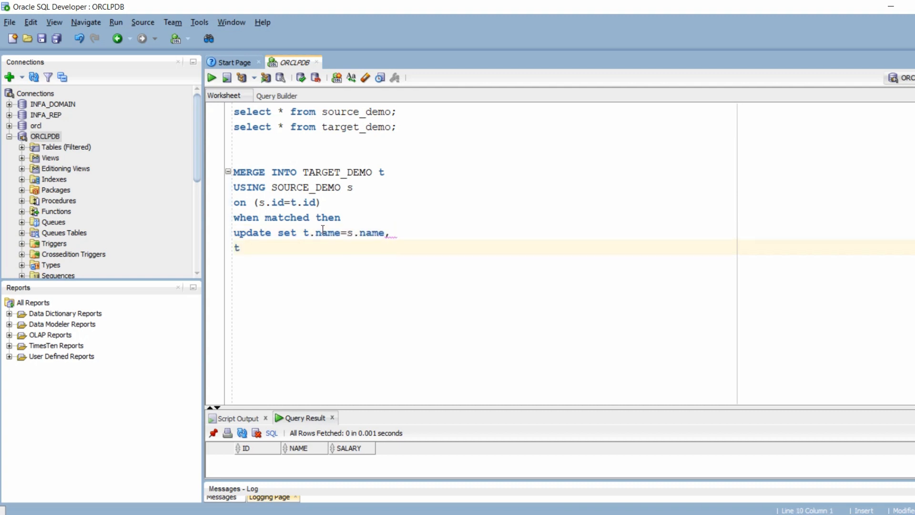
{"action": "type", "text": ".salary"}
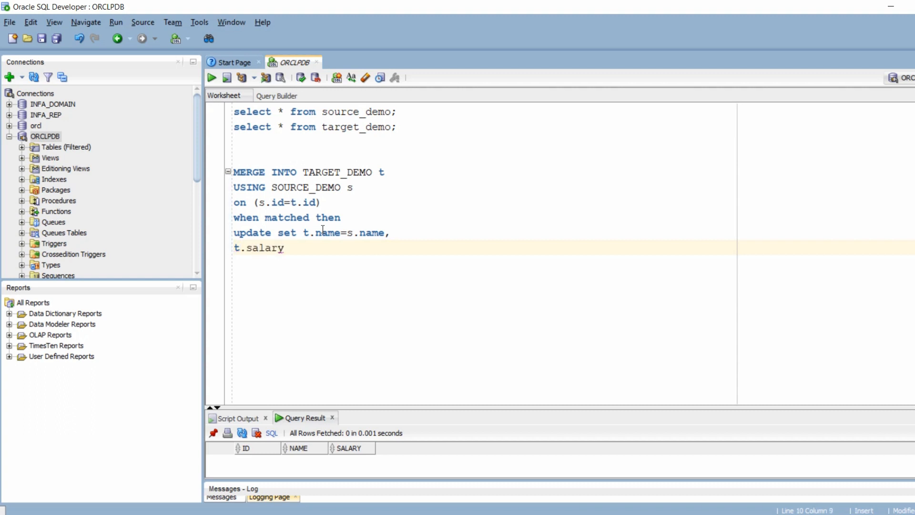
{"action": "type", "text": "=s.salary"}
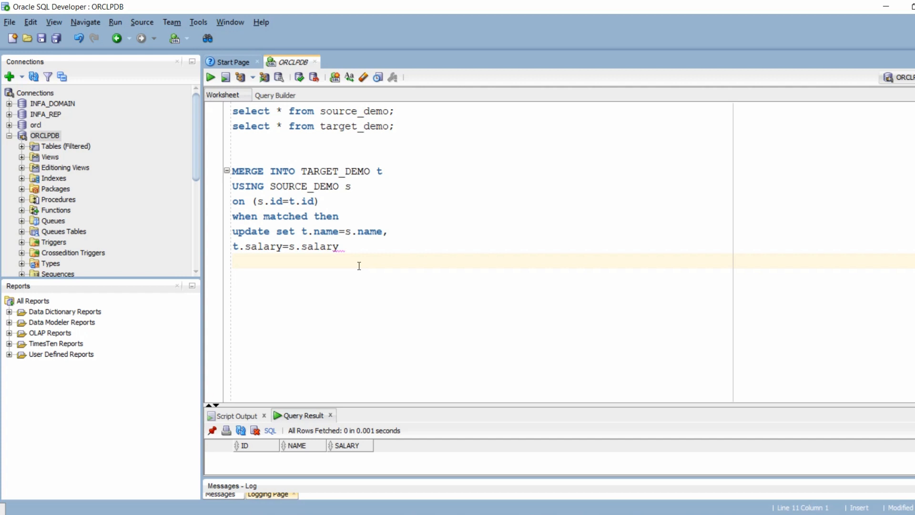
Step: Add WHEN NOT MATCHED THEN INSERT (id,name,salary)
{"action": "type", "text": "when not"}
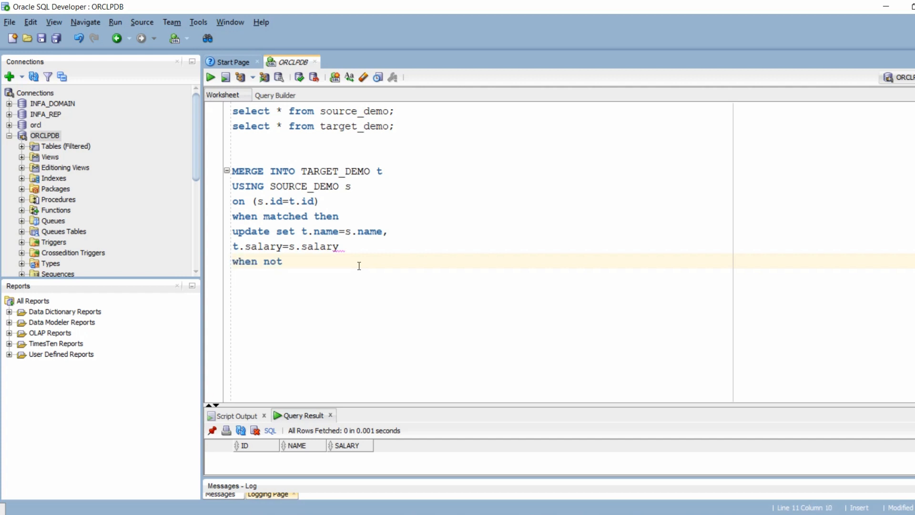
{"action": "type", "text": "matched t"}
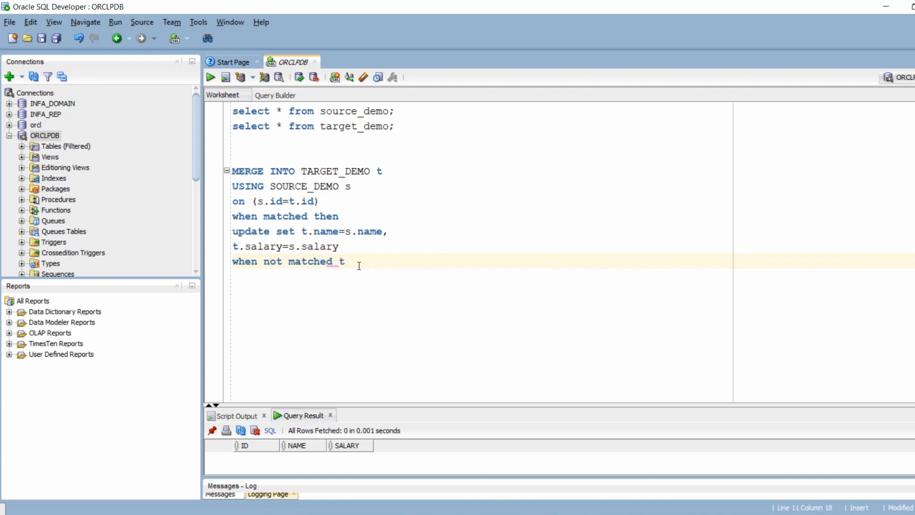
{"action": "type", "text": "hen"}
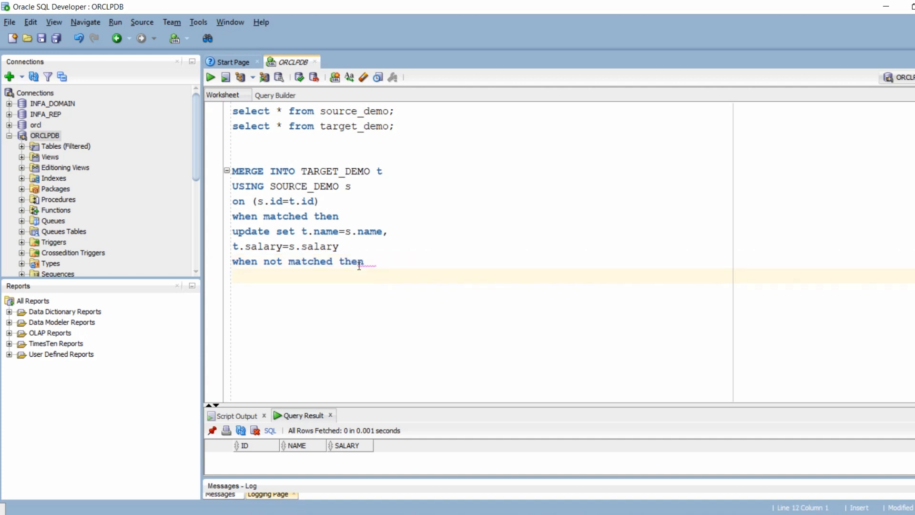
{"action": "type", "text": "insert"}
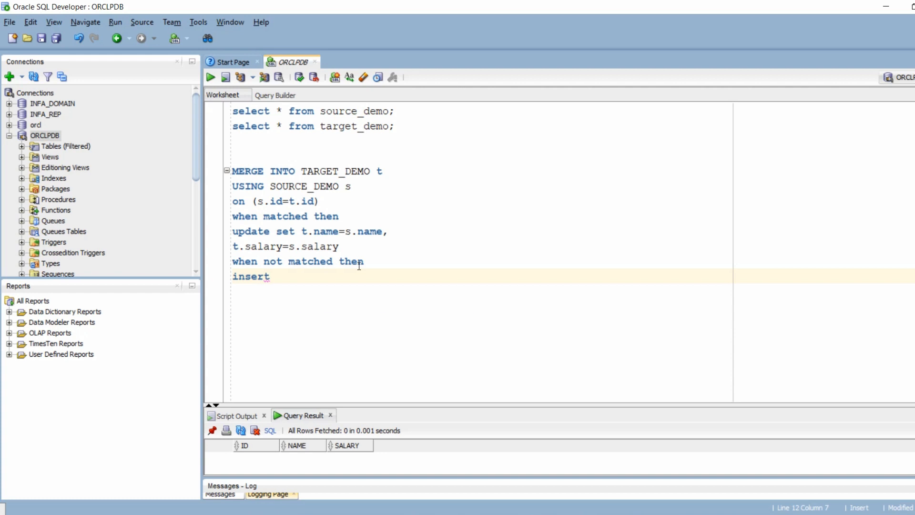
{"action": "type", "text": "(is"}
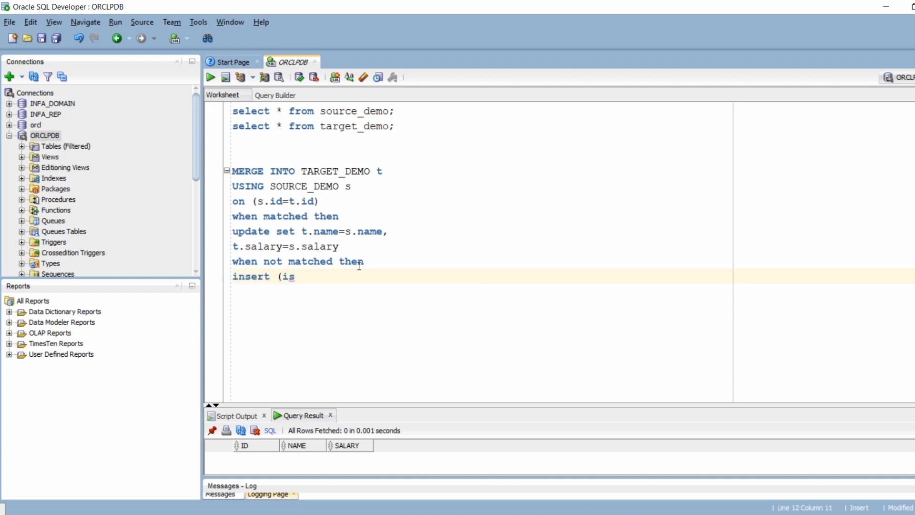
{"action": "type", "text": "id,name"}
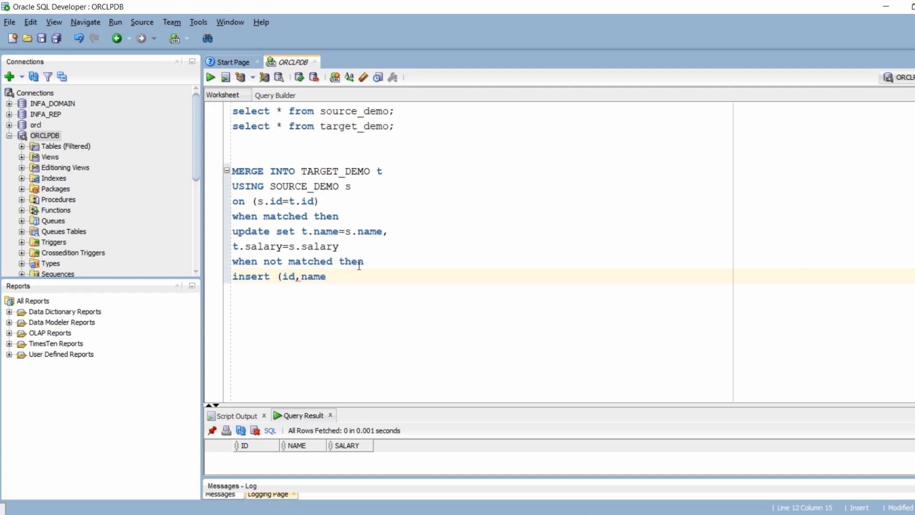
{"action": "type", "text": ",salary)"}
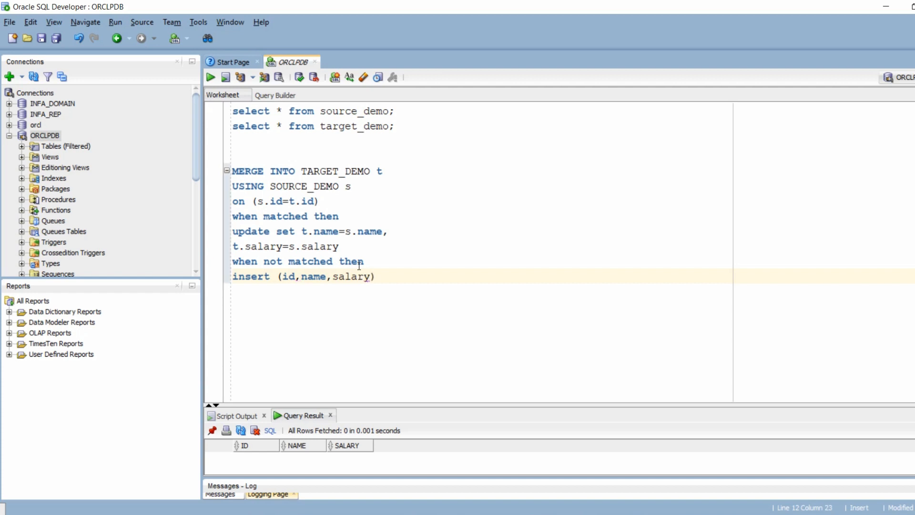
Step: Complete the insert with VALUES(s.id,s.name,s.salary);
{"action": "type", "text": "values"}
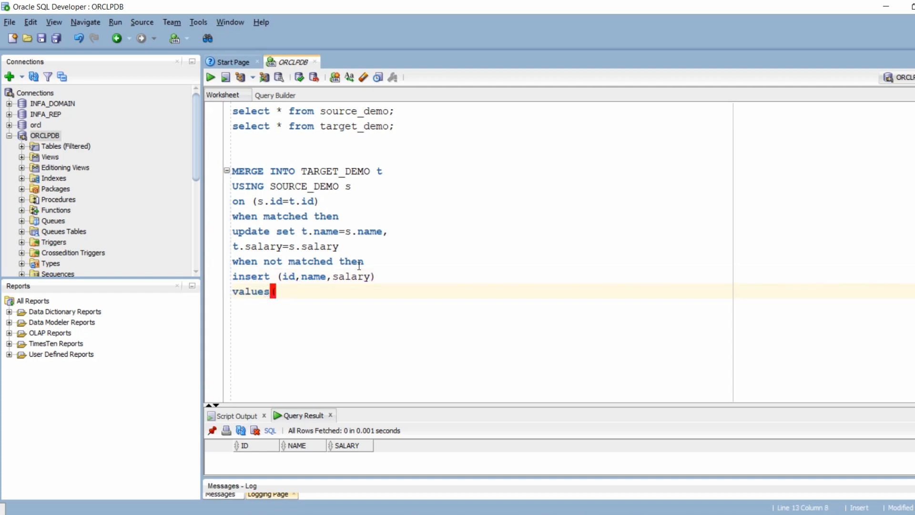
{"action": "type", "text": "(s.id,"}
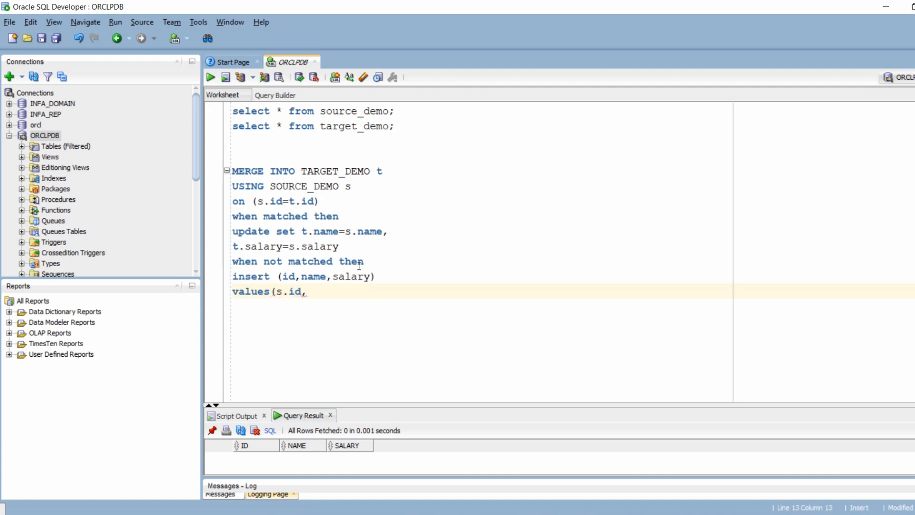
{"action": "type", "text": "s"}
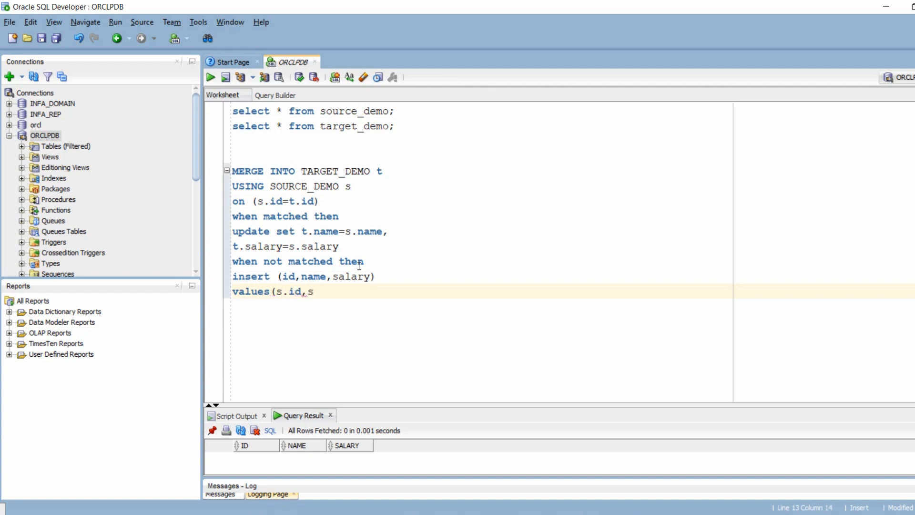
{"action": "type", "text": ".name"}
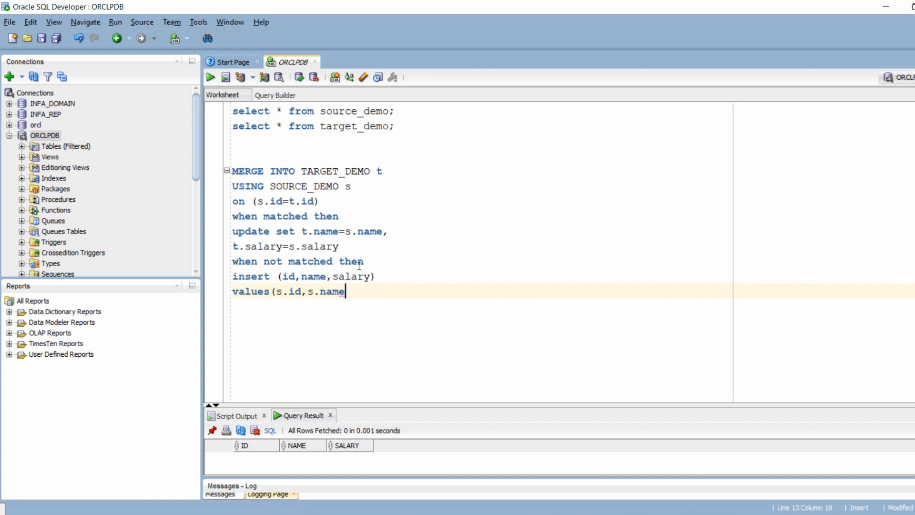
{"action": "type", "text": ",s."}
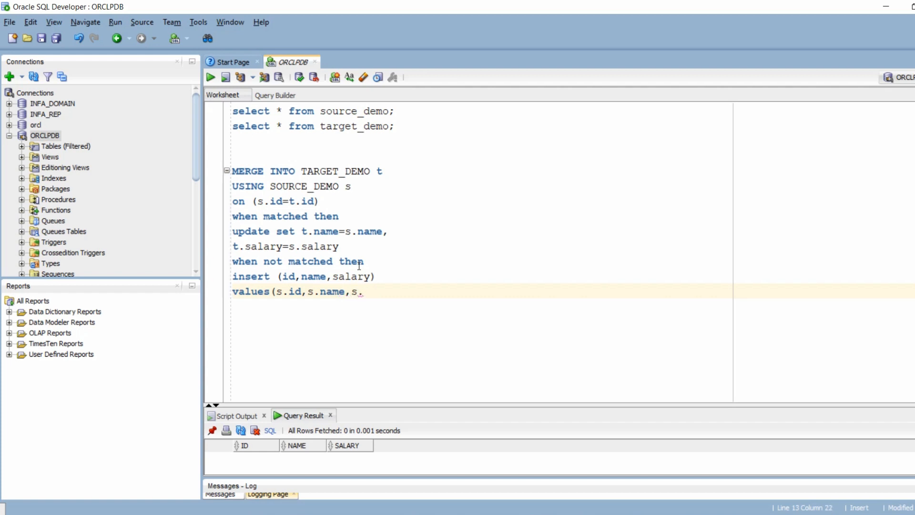
{"action": "type", "text": "alary);"}
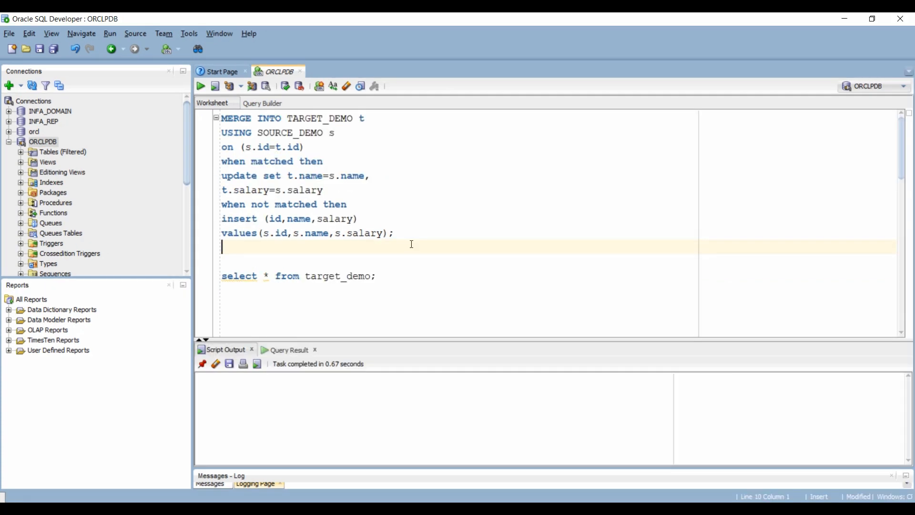
Step: Run select * from target_demo; returning Jane 10, John 20 and Ron 30
{"action": "left_click", "coordinate": [215, 86]}
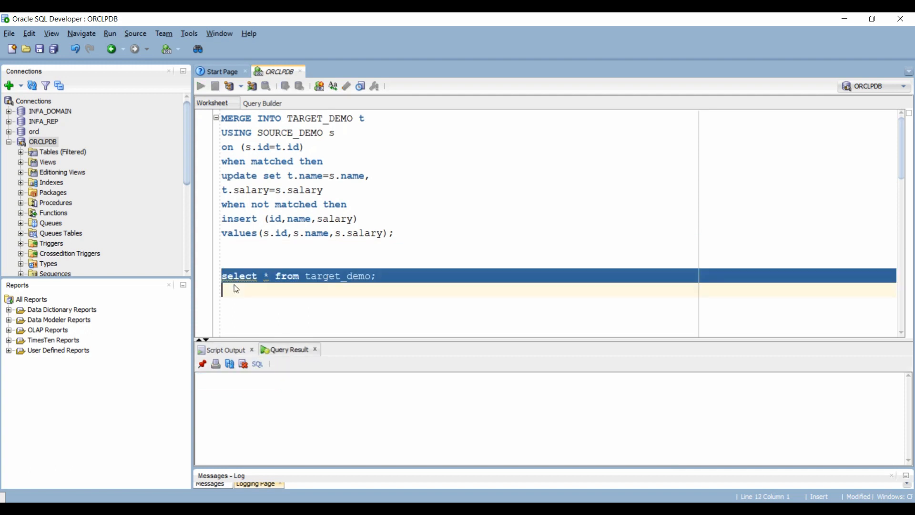
{"action": "left_click", "coordinate": [200, 86]}
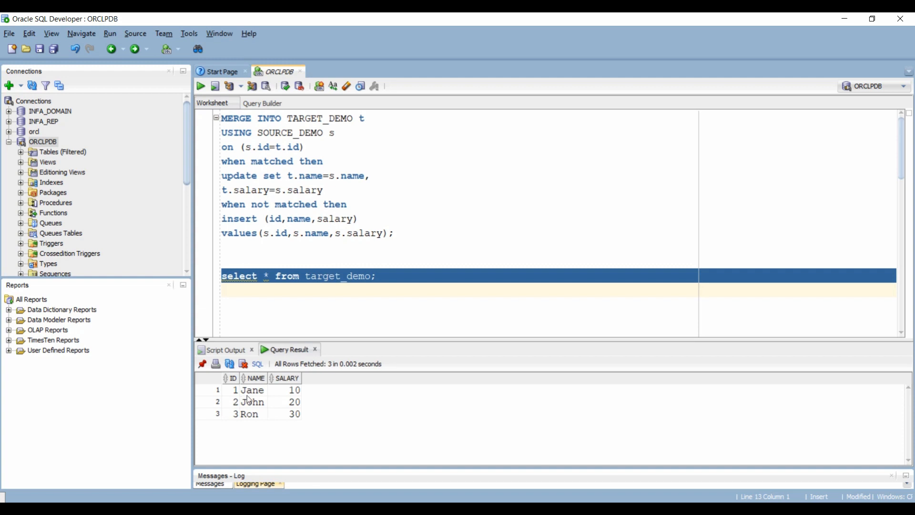
{"action": "mouse_move", "coordinate": [278, 401]}
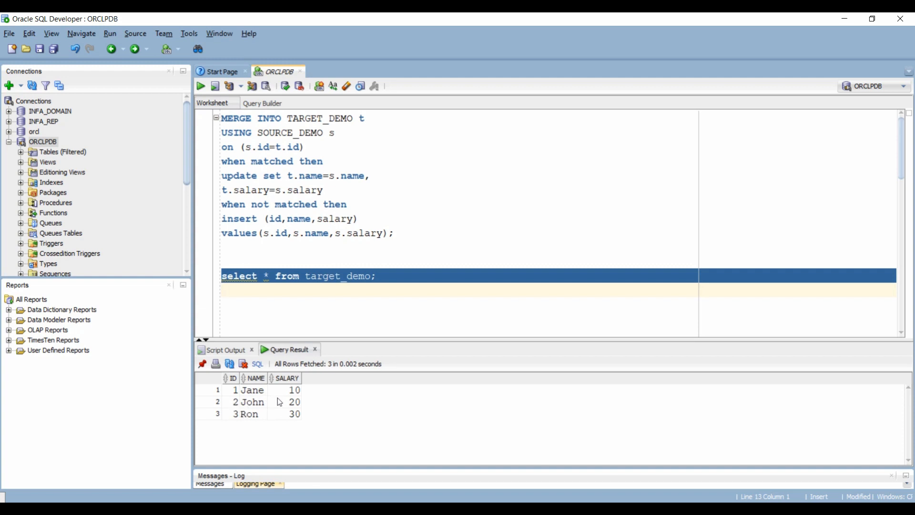
{"action": "mouse_move", "coordinate": [271, 404]}
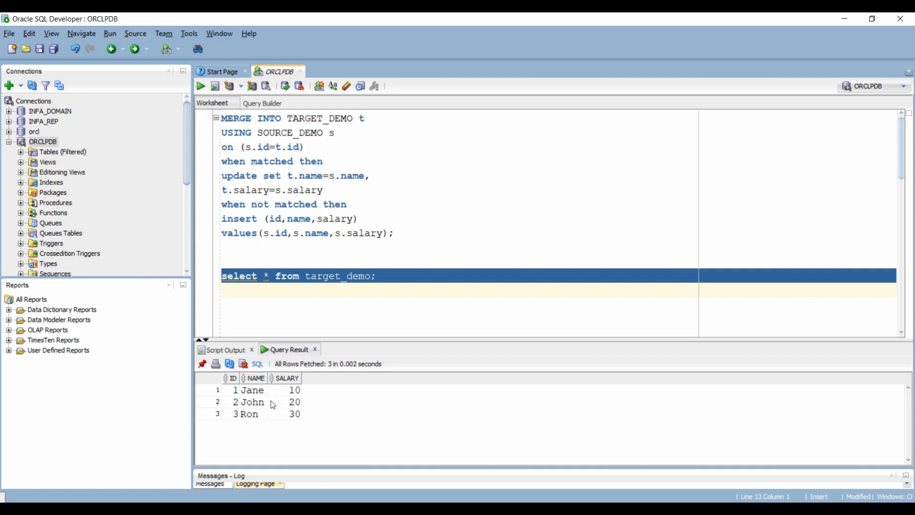
{"action": "left_click", "coordinate": [252, 305]}
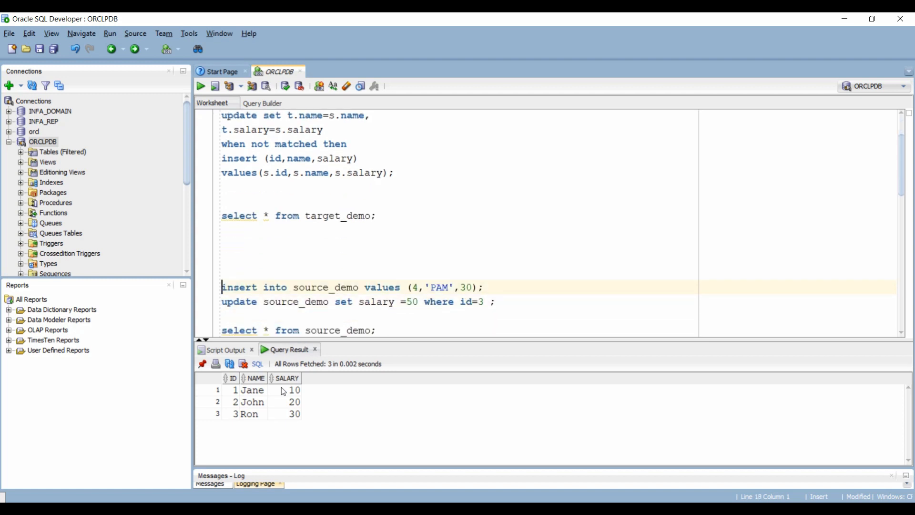
Step: Select the SOURCE_DEMO insert of PAM 30 and the update raising Ron to 50
{"action": "left_click", "coordinate": [214, 86]}
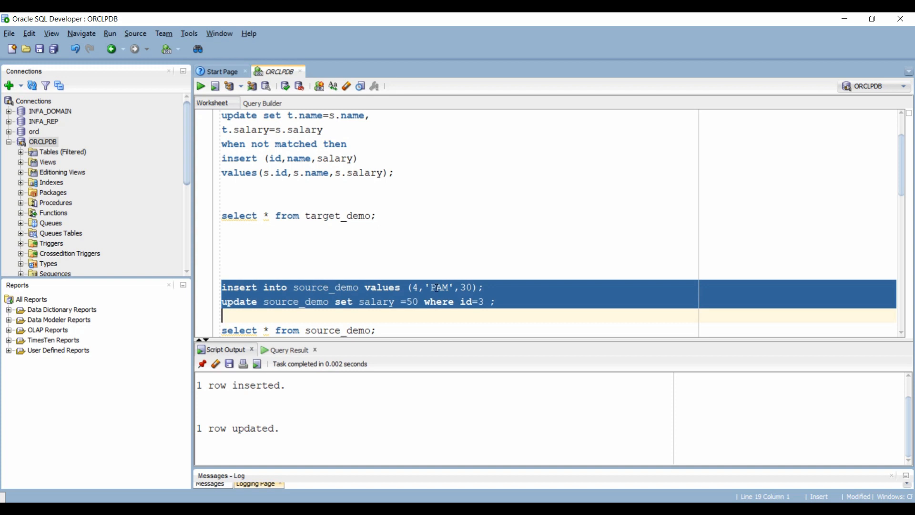
{"action": "mouse_move", "coordinate": [382, 325]}
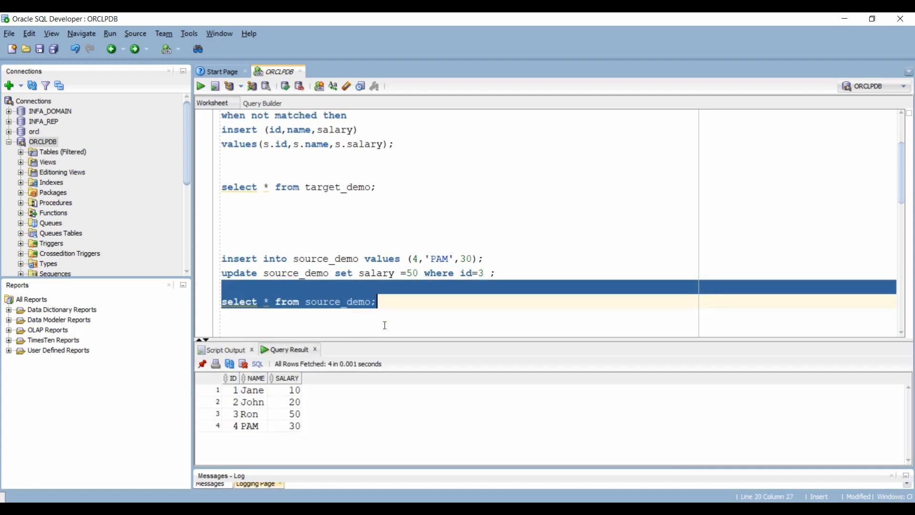
{"action": "mouse_move", "coordinate": [253, 446]}
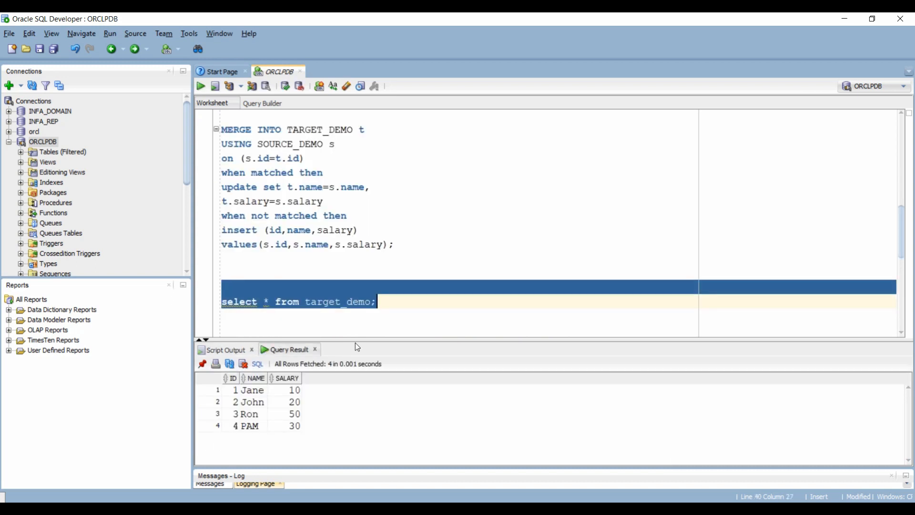
{"action": "mouse_move", "coordinate": [238, 432]}
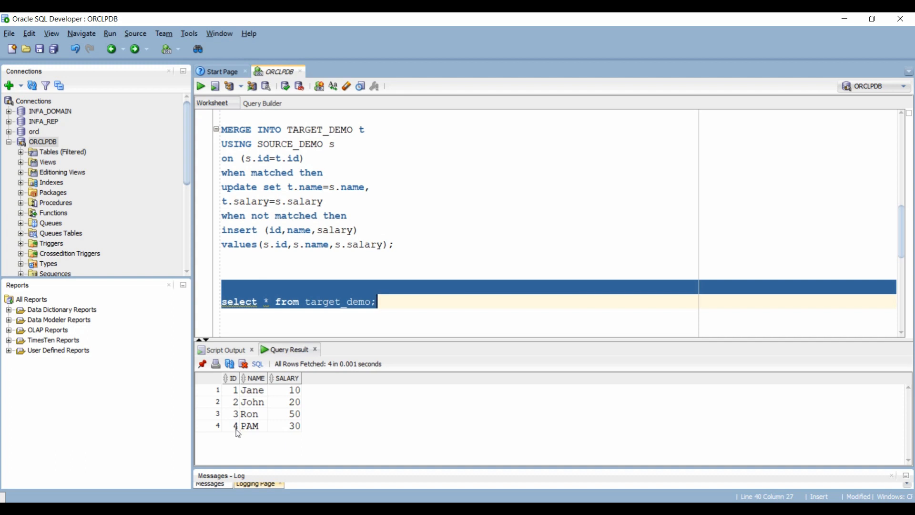
{"action": "mouse_move", "coordinate": [294, 420]}
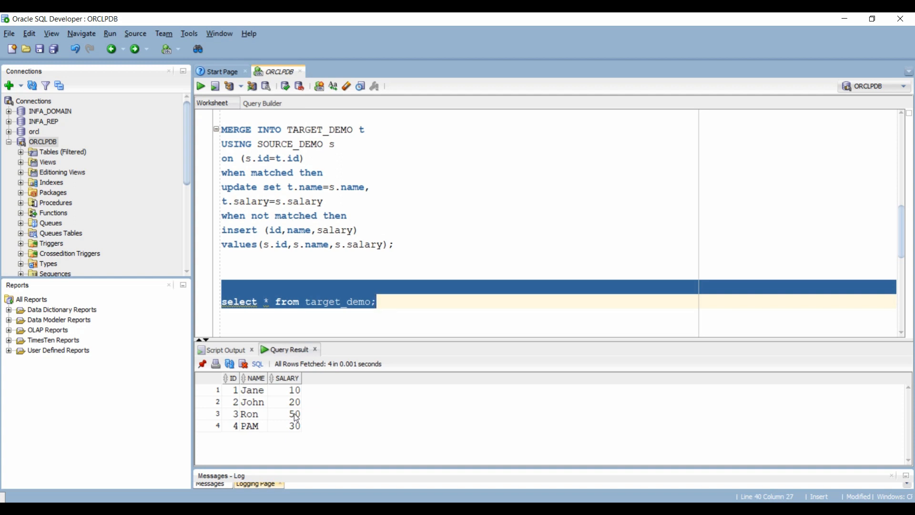
{"action": "mouse_move", "coordinate": [244, 418]}
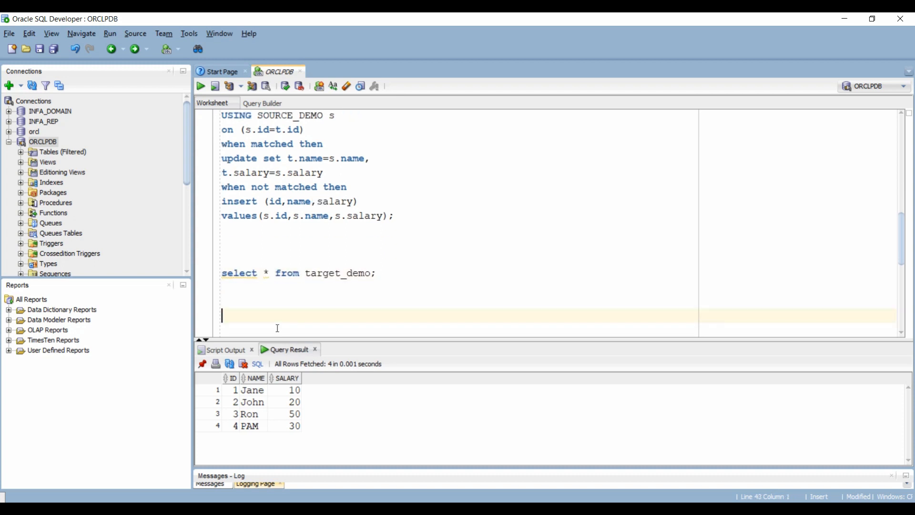
Step: Draft the where t.name='PAM' condition in the copied MERGE's update clause
{"action": "scroll", "scroll_direction": "down", "scroll_amount": 3}
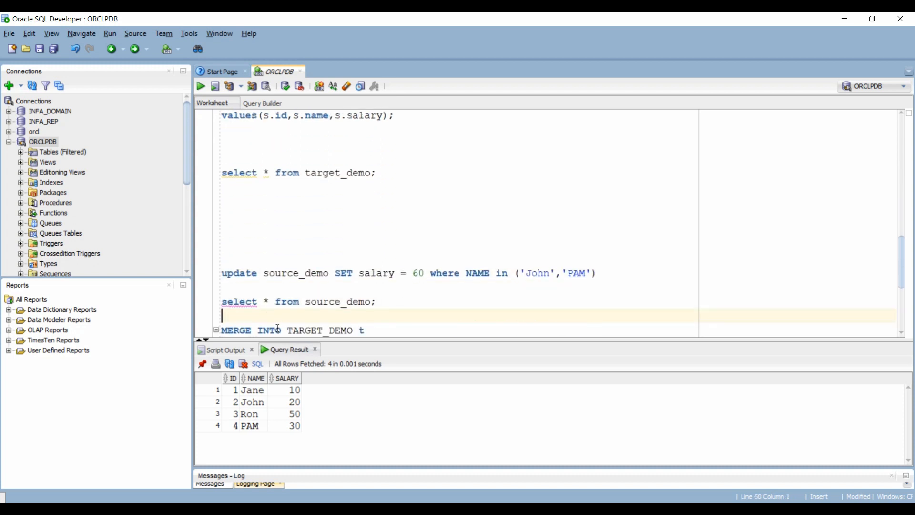
{"action": "scroll", "scroll_direction": "down", "scroll_amount": 3}
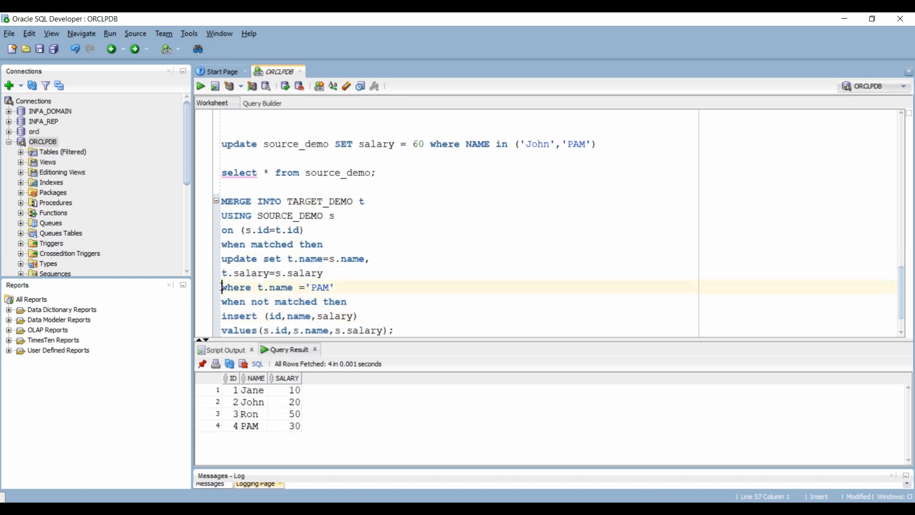
{"action": "left_click", "coordinate": [283, 301]}
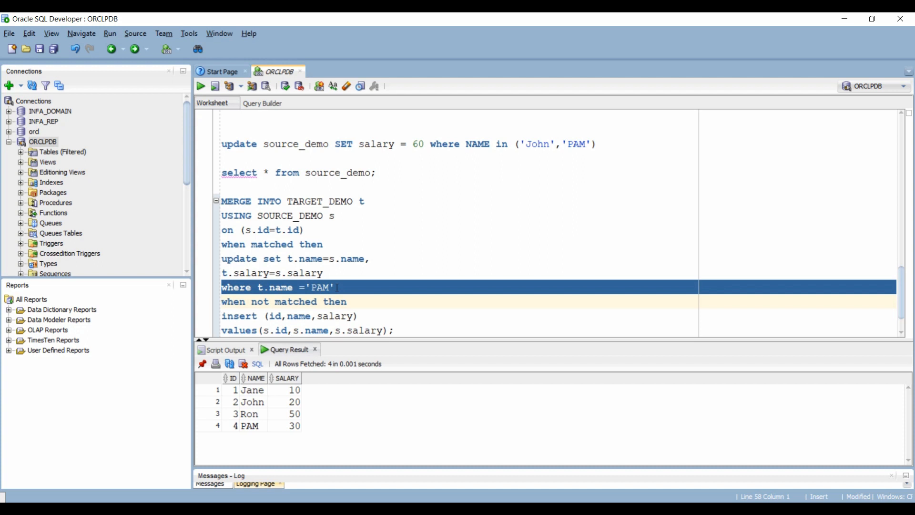
{"action": "left_click", "coordinate": [234, 144]}
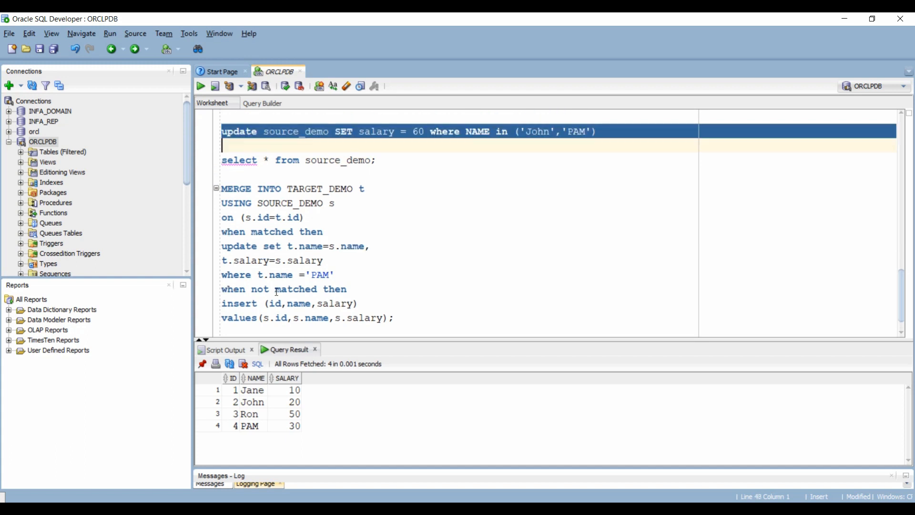
Step: Run the John/PAM salary-60 update, then run the MERGE, merging 1 row
{"action": "left_click", "coordinate": [214, 86]}
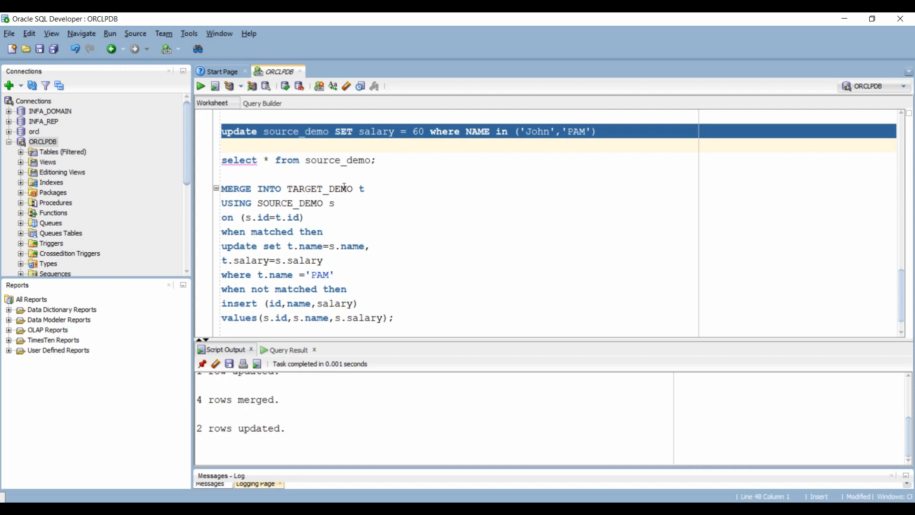
{"action": "left_click", "coordinate": [384, 175]}
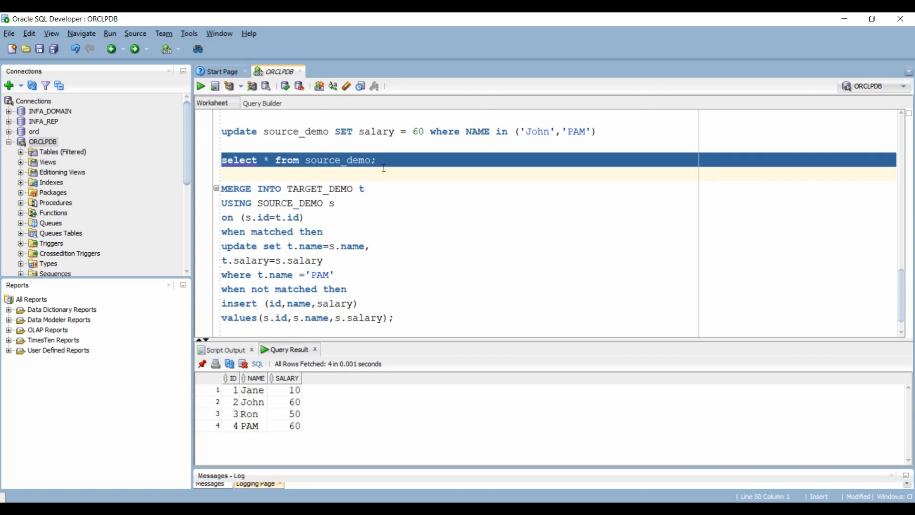
{"action": "mouse_move", "coordinate": [232, 407]}
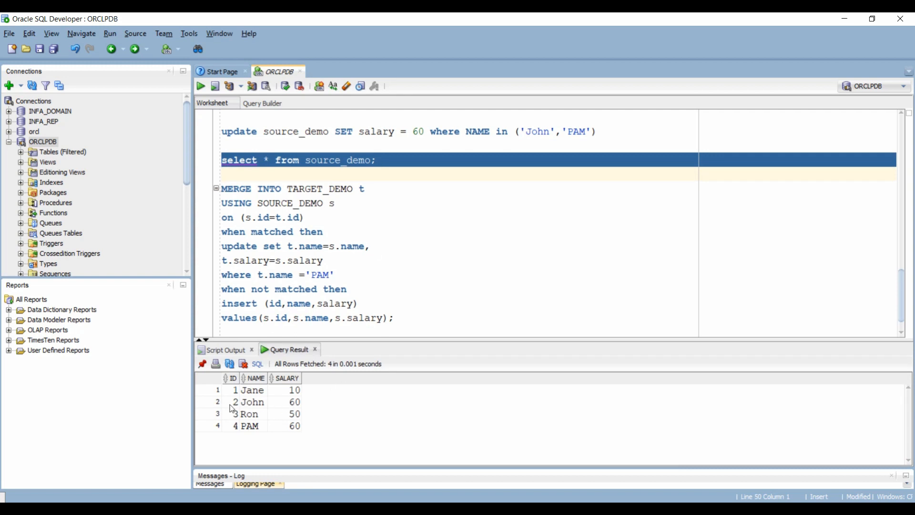
{"action": "mouse_move", "coordinate": [281, 410]}
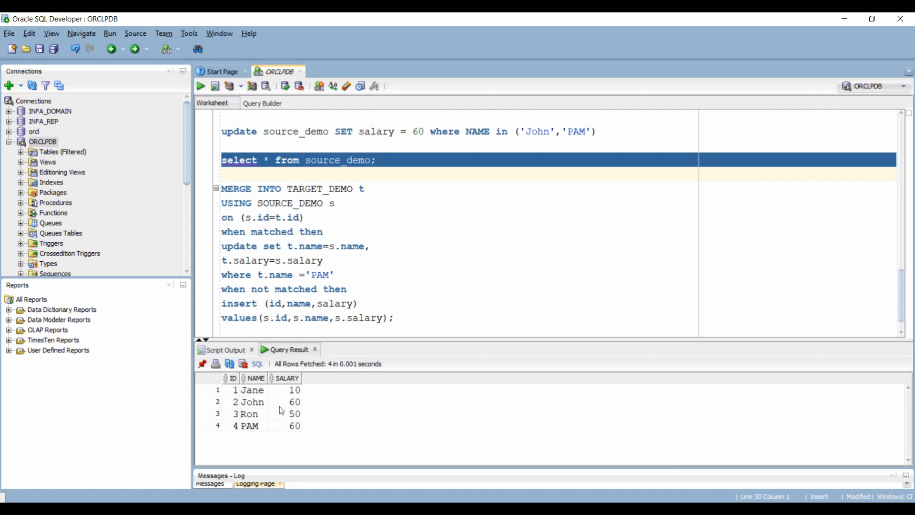
{"action": "left_click", "coordinate": [397, 316]}
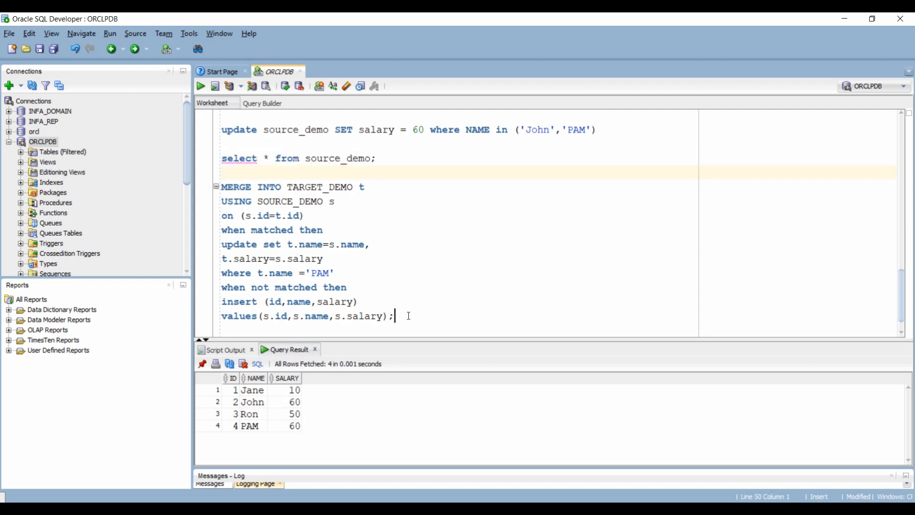
{"action": "left_click_drag", "start_coordinate": [221, 181], "coordinate": [394, 315]}
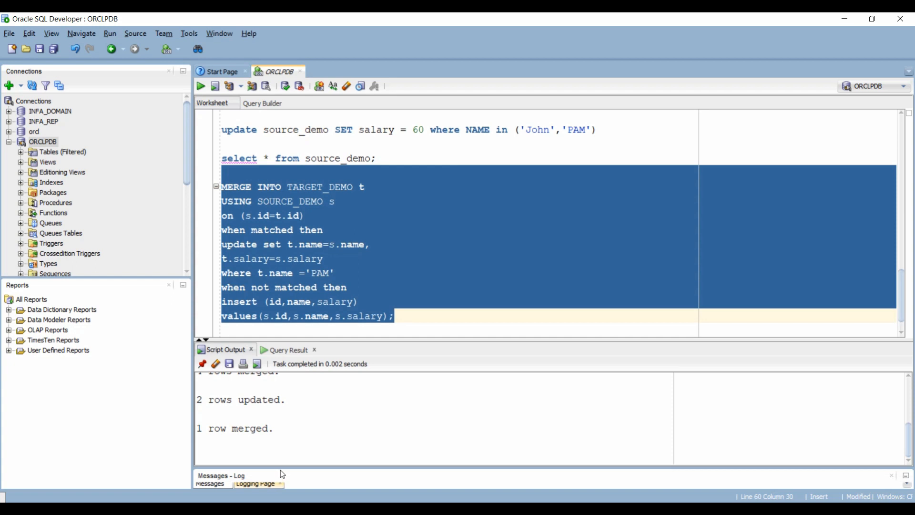
{"action": "left_click", "coordinate": [236, 428]}
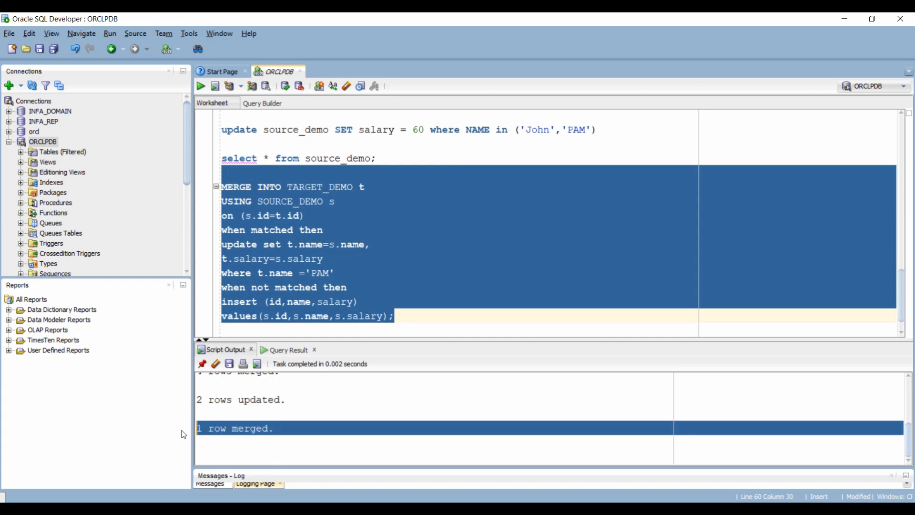
Step: Change the check query to target_demo, list its rows, and select the MERGE's where condition
{"action": "double_click", "coordinate": [338, 158]}
{"action": "type", "text": "target"}
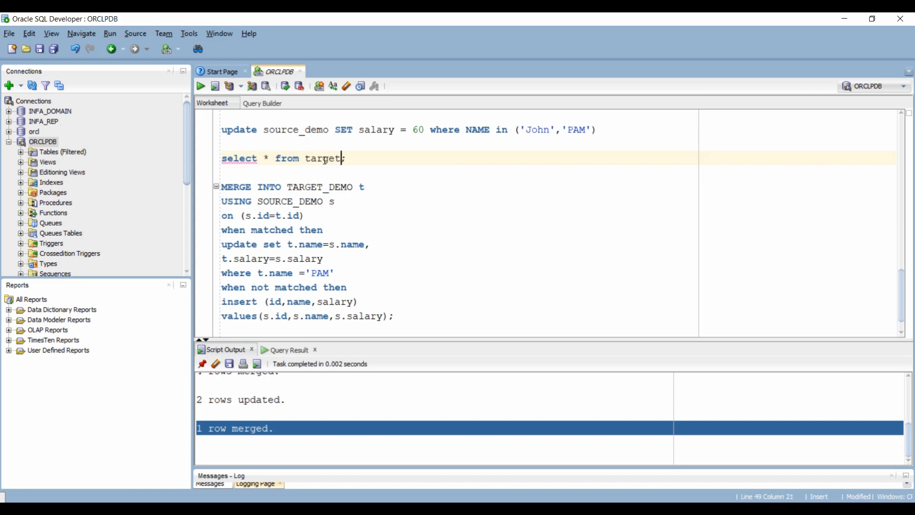
{"action": "type", "text": "_demo;"}
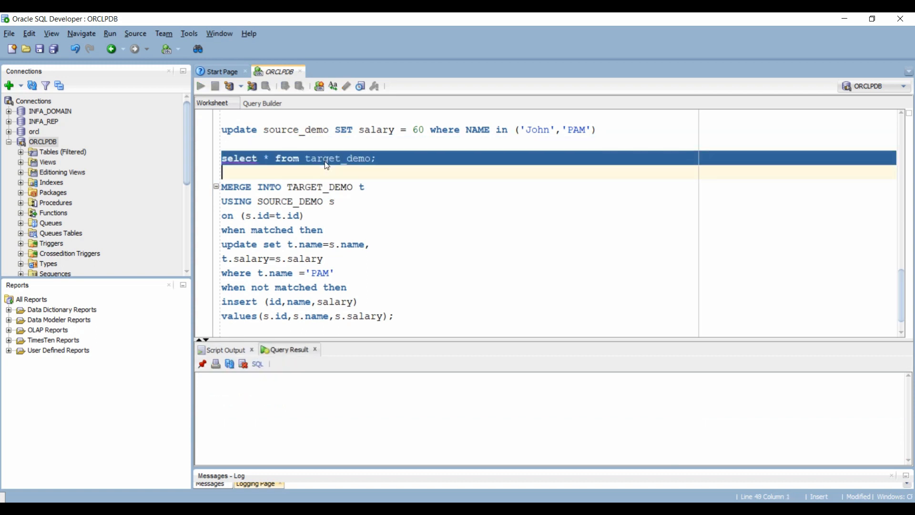
{"action": "left_click", "coordinate": [200, 86]}
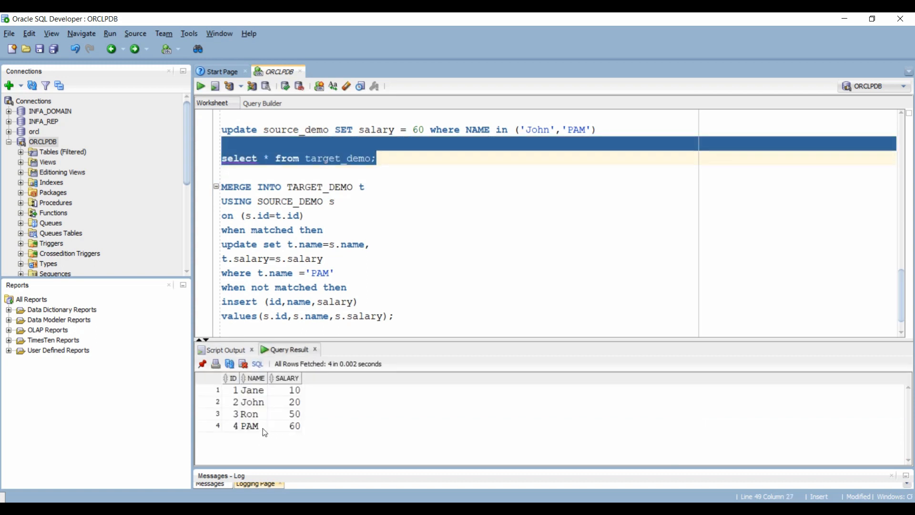
{"action": "mouse_move", "coordinate": [245, 429]}
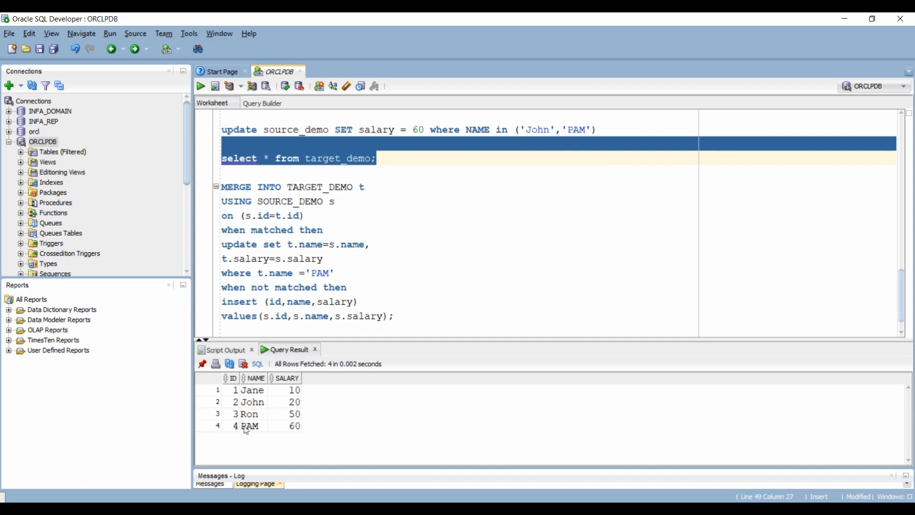
{"action": "left_click", "coordinate": [234, 273]}
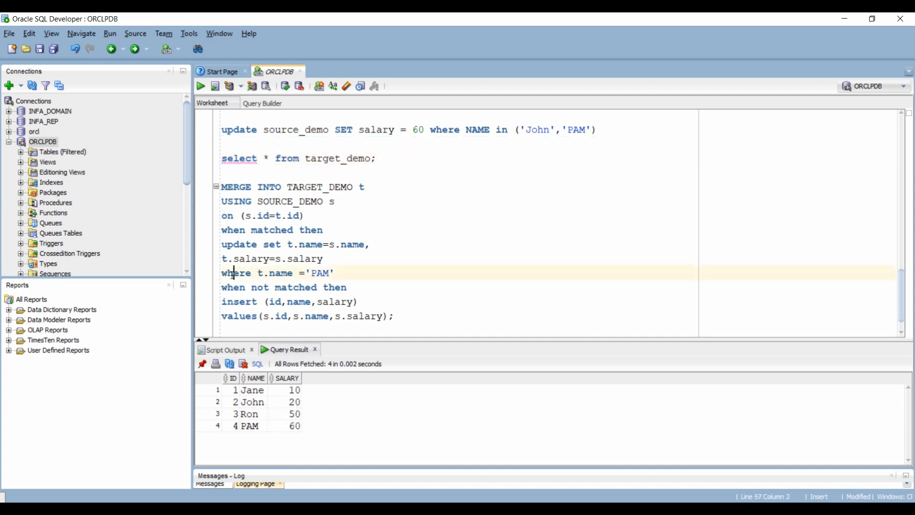
{"action": "left_click_drag", "start_coordinate": [220, 245], "coordinate": [333, 272]}
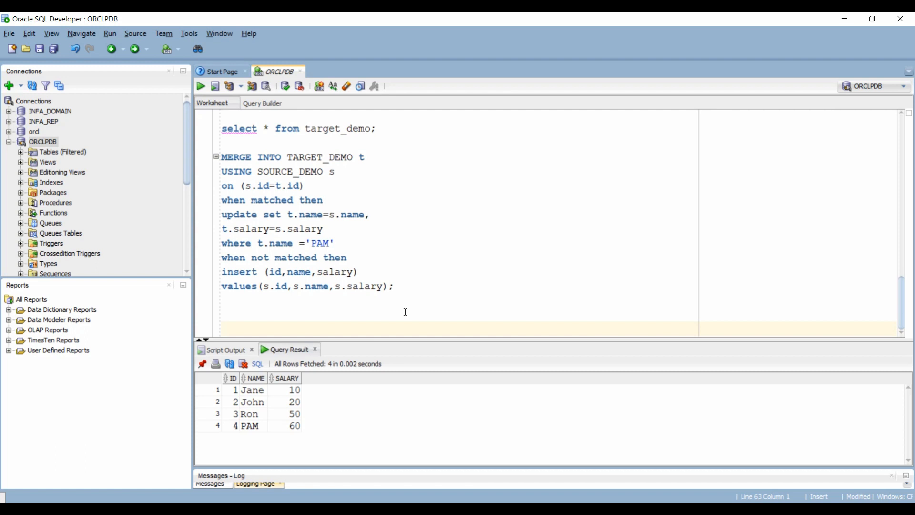
{"action": "left_click", "coordinate": [352, 257]}
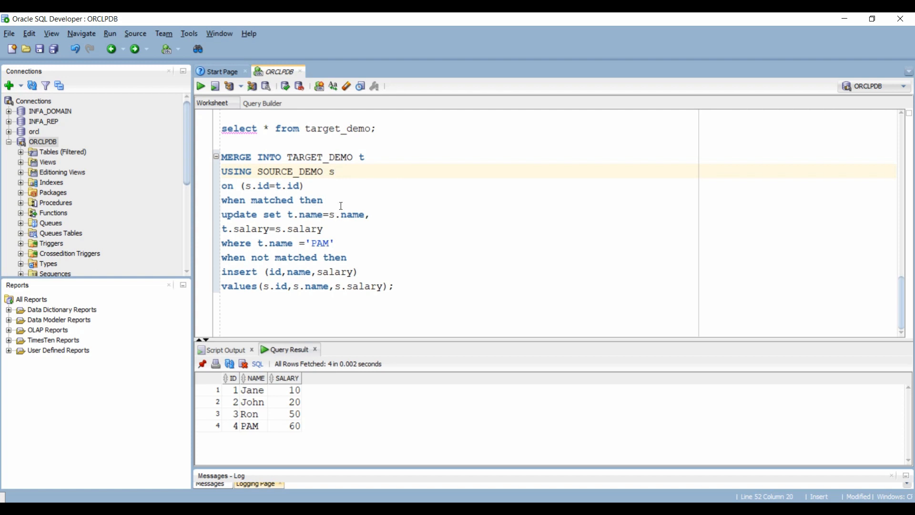
{"action": "left_click_drag", "start_coordinate": [258, 214], "coordinate": [334, 244]}
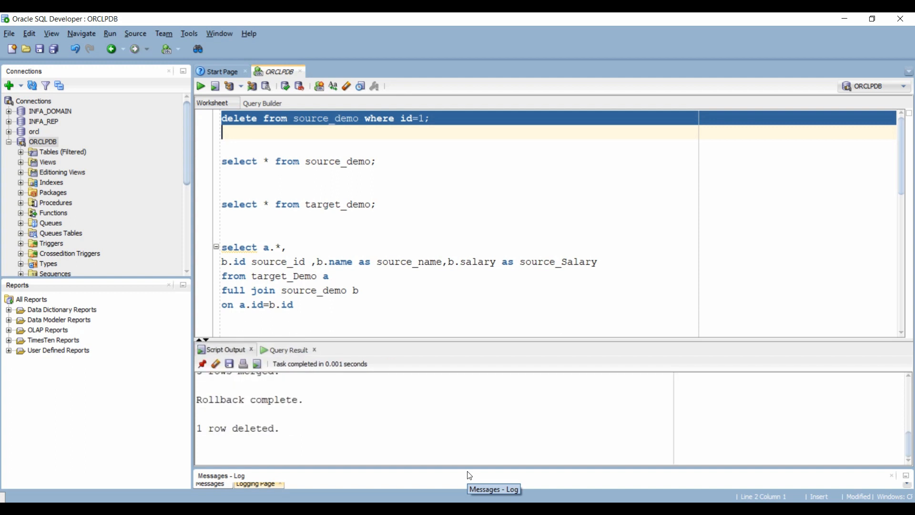
Step: Run the ROLLBACK and delete from source_demo where id=1
{"action": "left_click", "coordinate": [200, 86]}
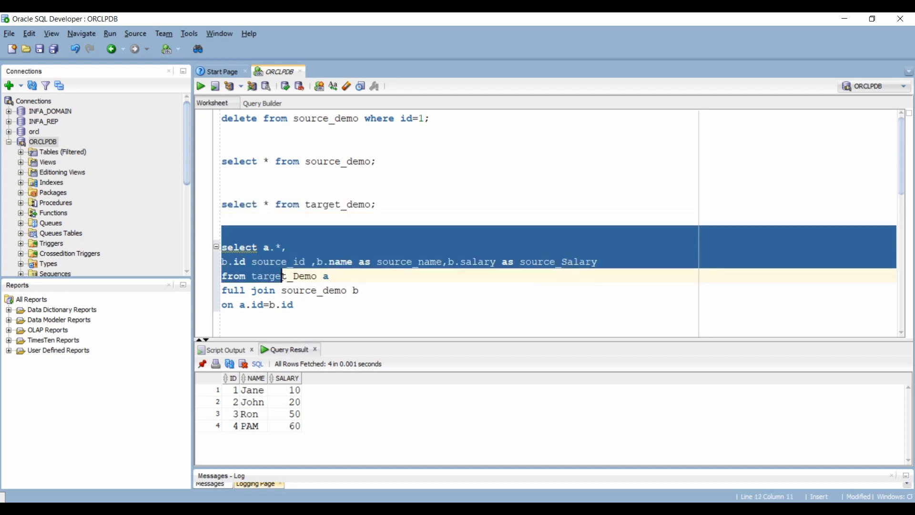
Step: Run the full join query and highlight Jane's row with null source values
{"action": "left_click", "coordinate": [201, 86]}
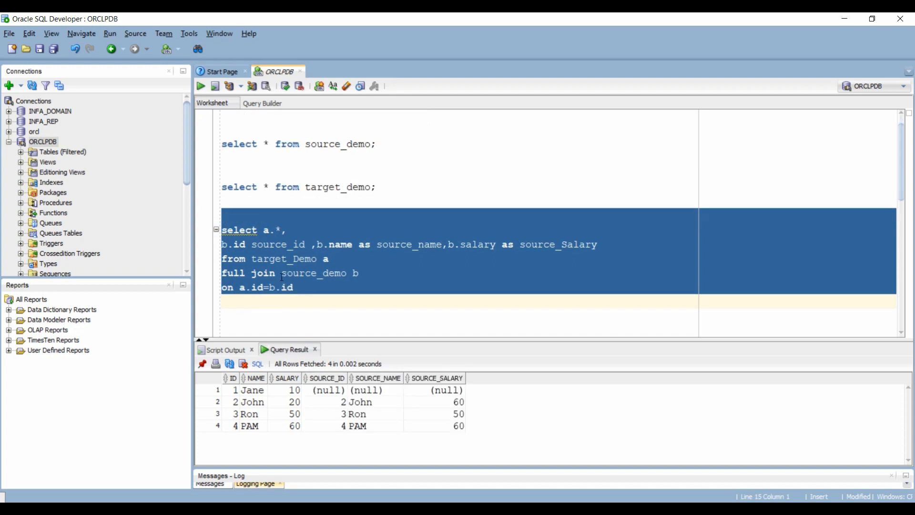
{"action": "double_click", "coordinate": [283, 259]}
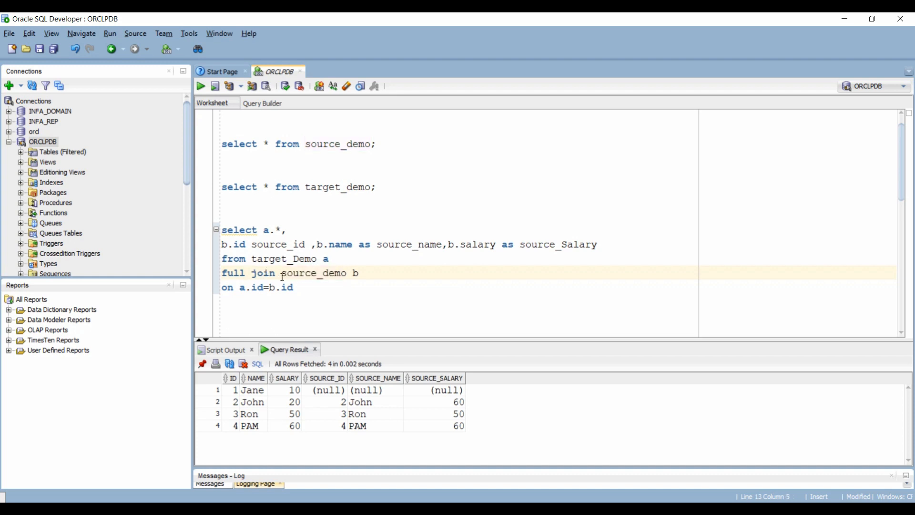
{"action": "mouse_move", "coordinate": [296, 294]}
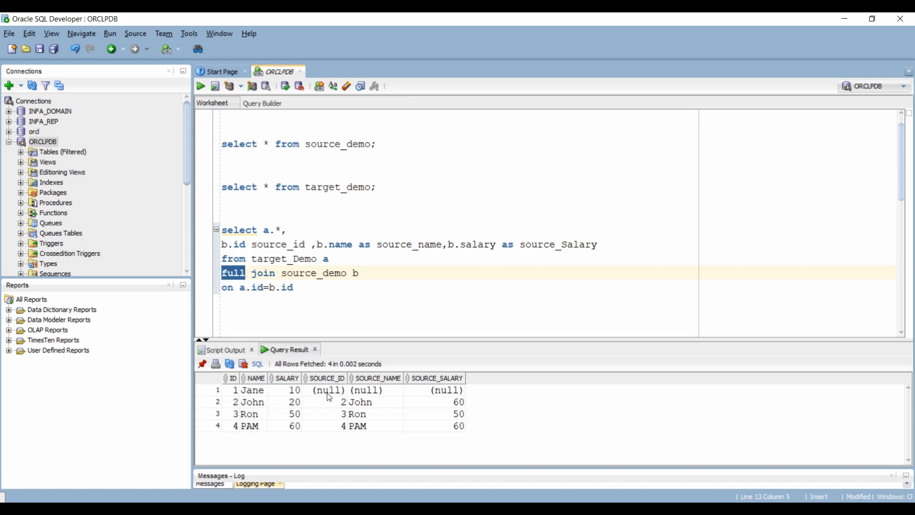
{"action": "left_click", "coordinate": [327, 390]}
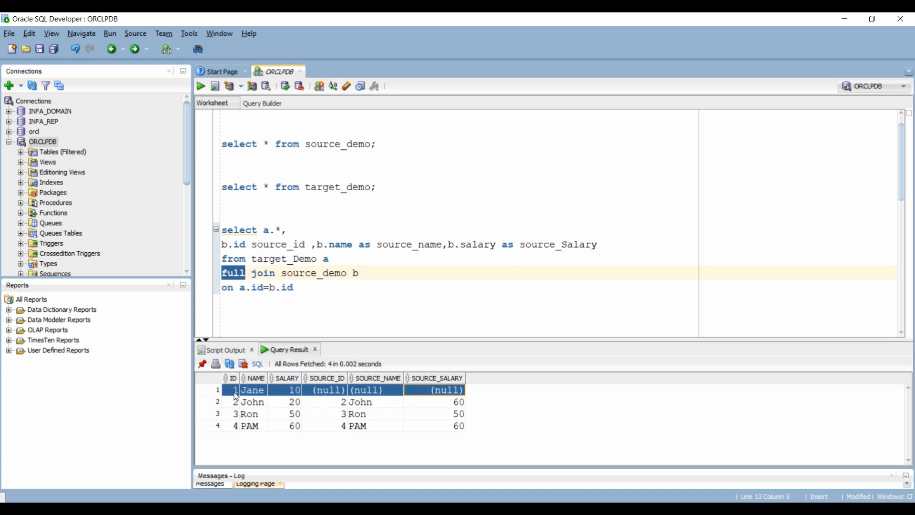
{"action": "mouse_move", "coordinate": [294, 390]}
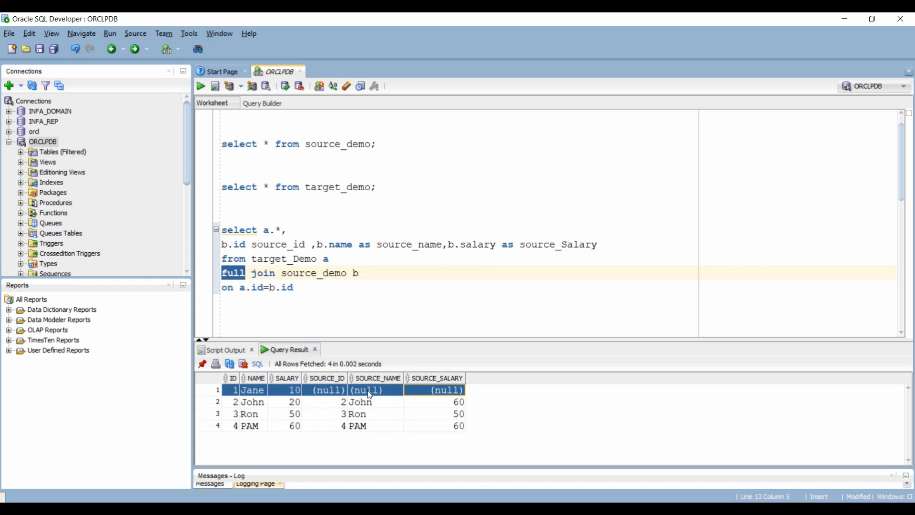
{"action": "mouse_move", "coordinate": [408, 245]}
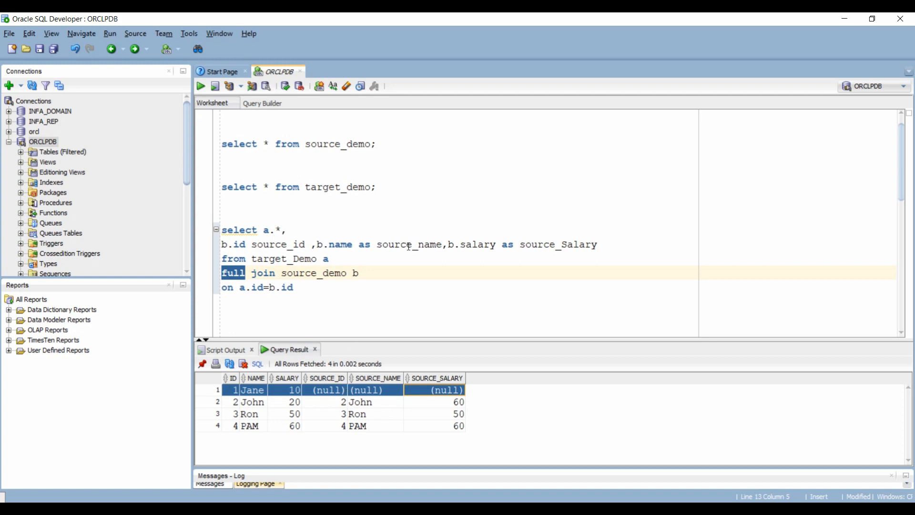
{"action": "mouse_move", "coordinate": [541, 246]}
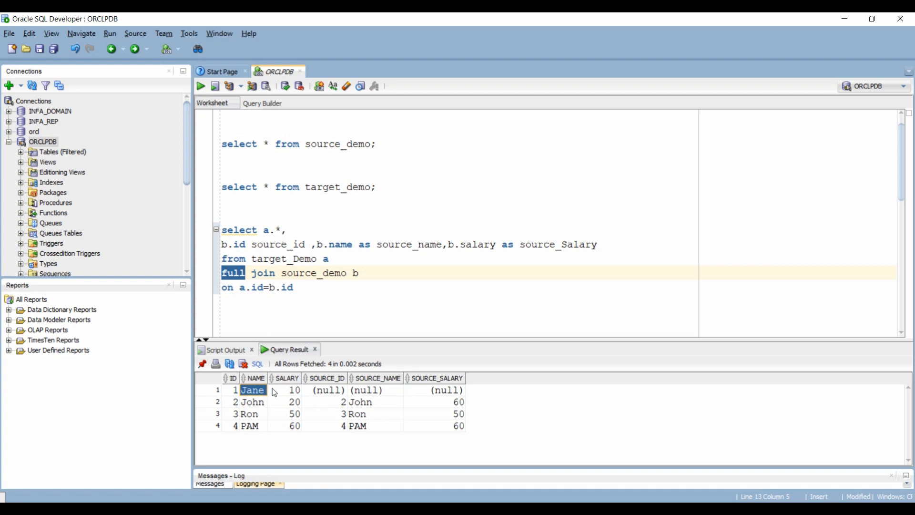
{"action": "left_click", "coordinate": [294, 390]}
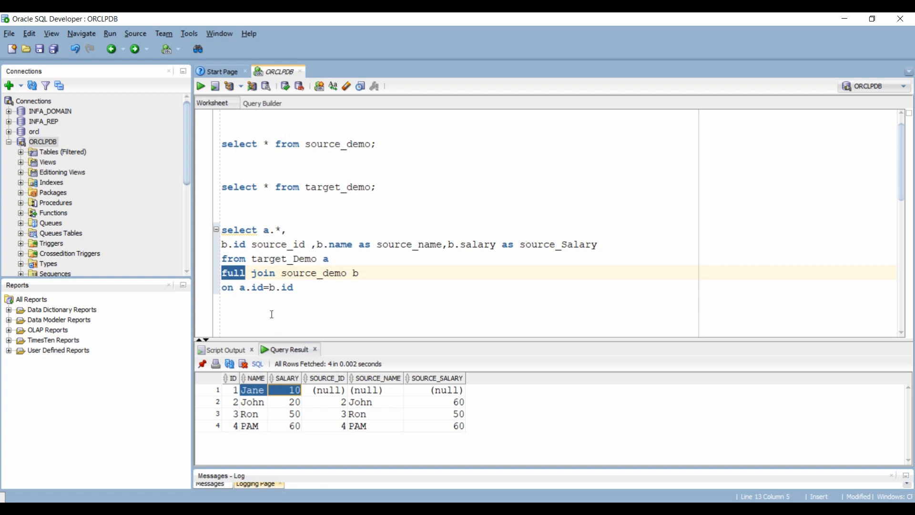
Step: Add comments '-- NOT NULL CONSTARAINTS UPDATE WILL FAIL' and '-- NUL VALUES ARE ALLOWED IN SOURCE'
{"action": "left_click", "coordinate": [244, 315]}
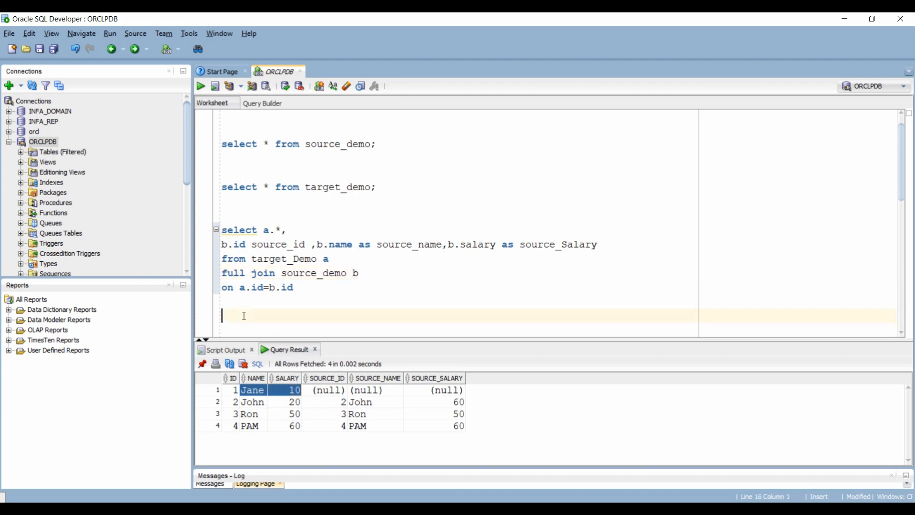
{"action": "type", "text": "-- NOT NULL CONSTARAINTS"}
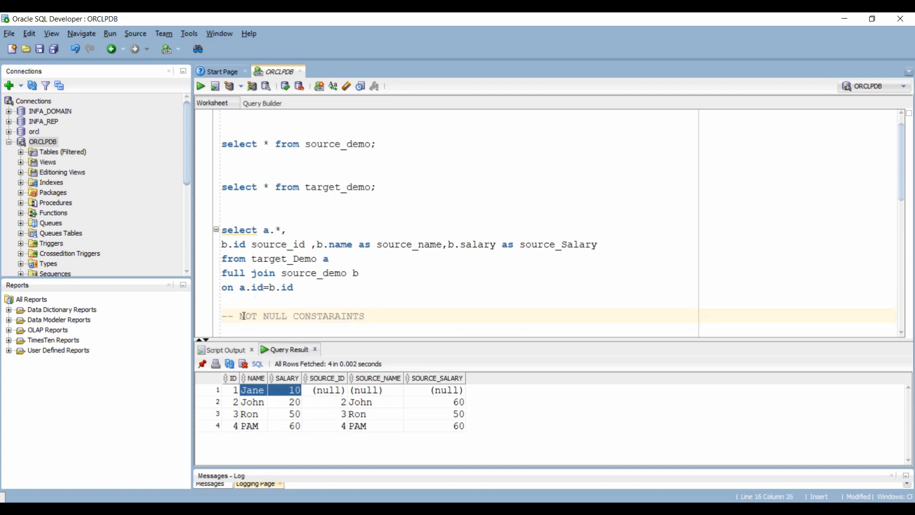
{"action": "type", "text": "UPDATE WILL FAIL"}
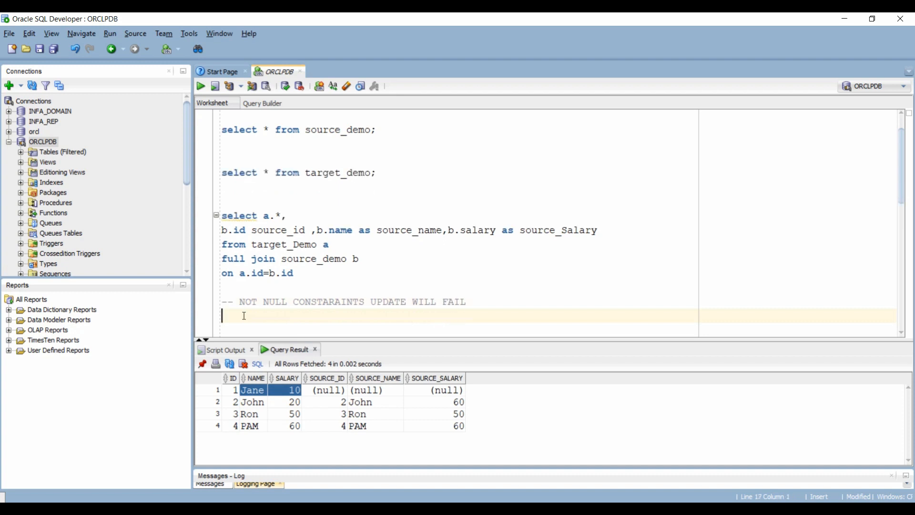
{"action": "type", "text": "-- NUL V"}
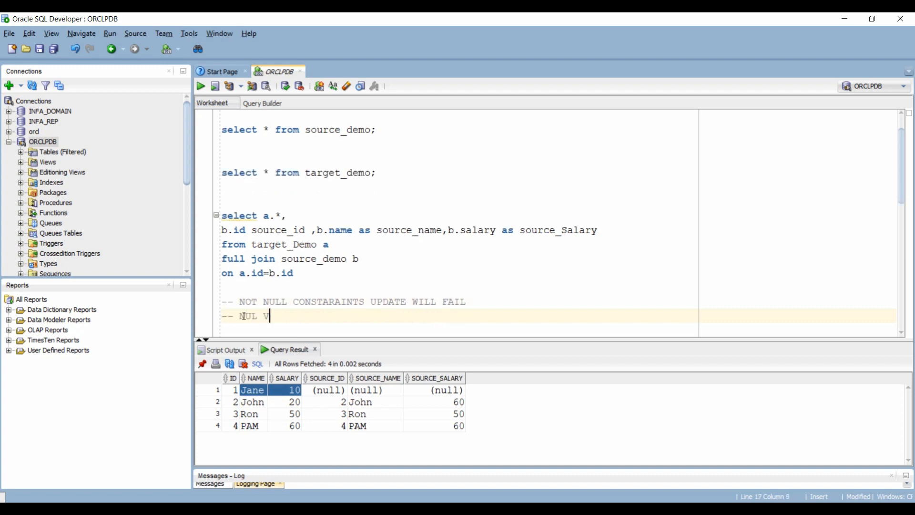
{"action": "type", "text": "ALUES ARE ALOO"}
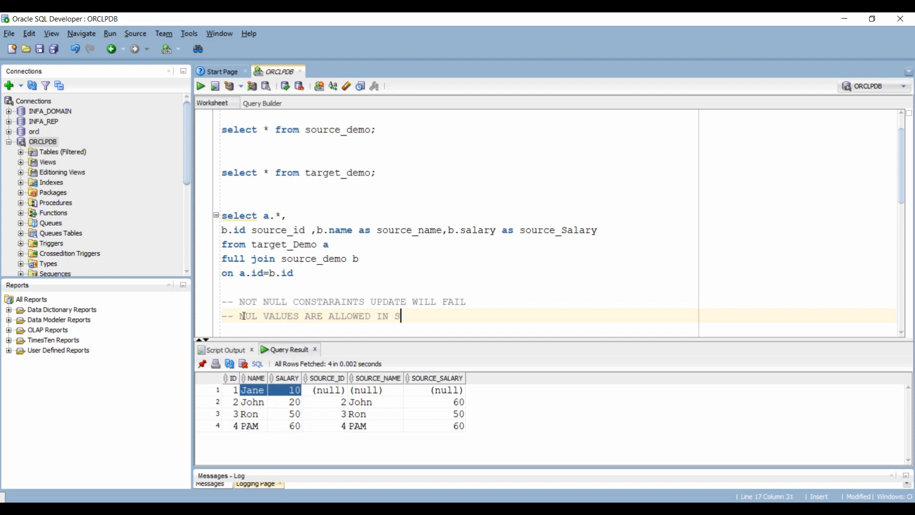
{"action": "type", "text": "OURCE"}
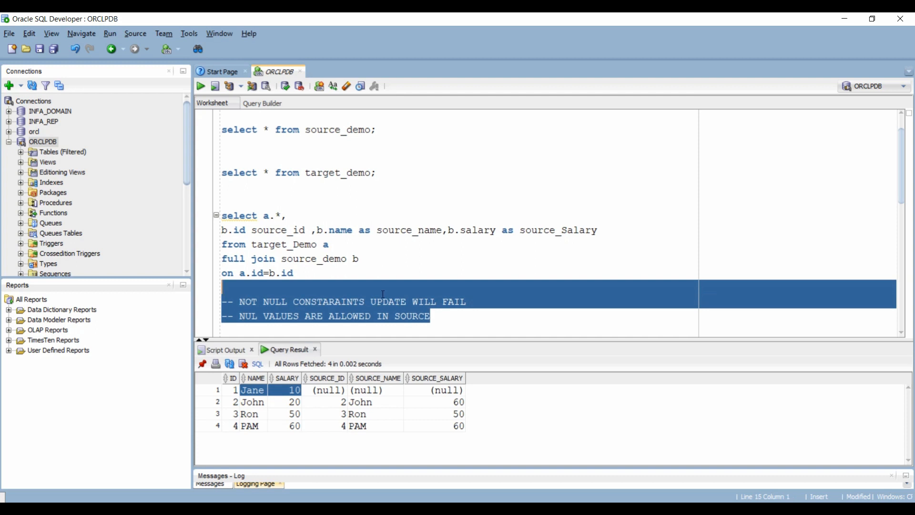
{"action": "mouse_move", "coordinate": [334, 400]}
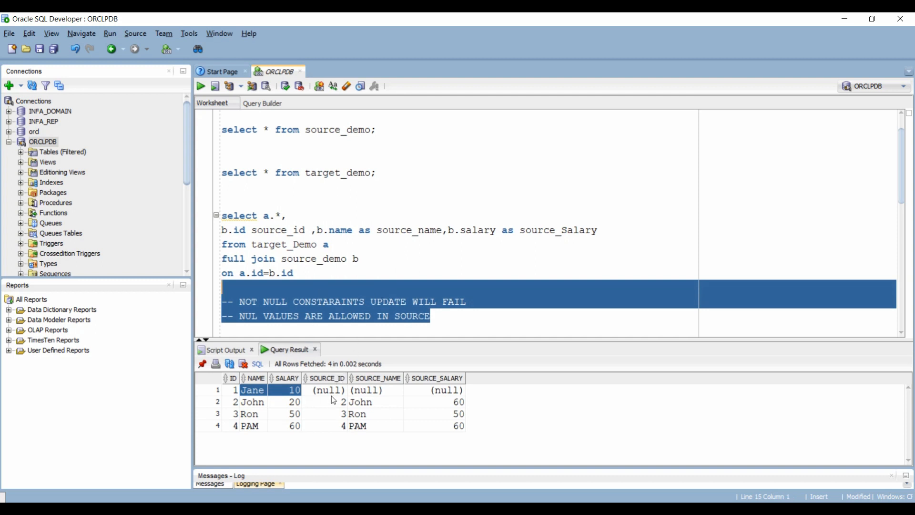
{"action": "mouse_move", "coordinate": [280, 417]}
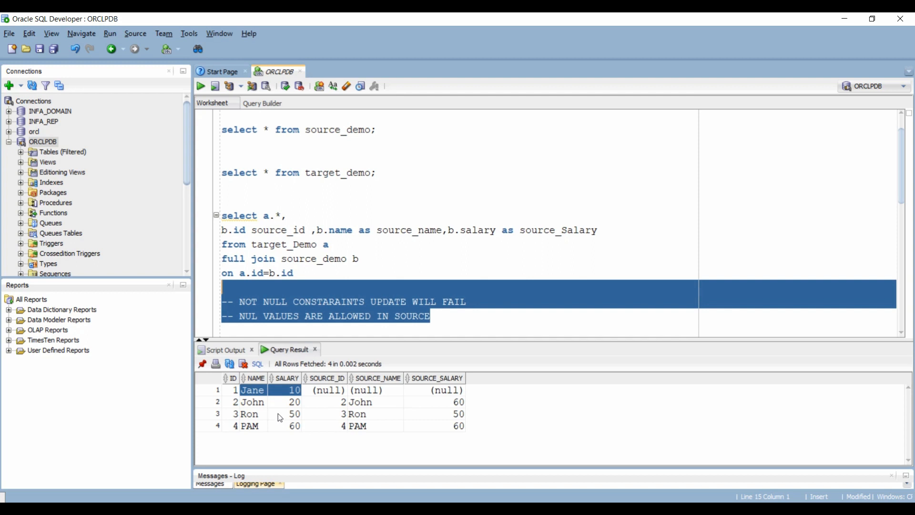
{"action": "left_click", "coordinate": [315, 259]}
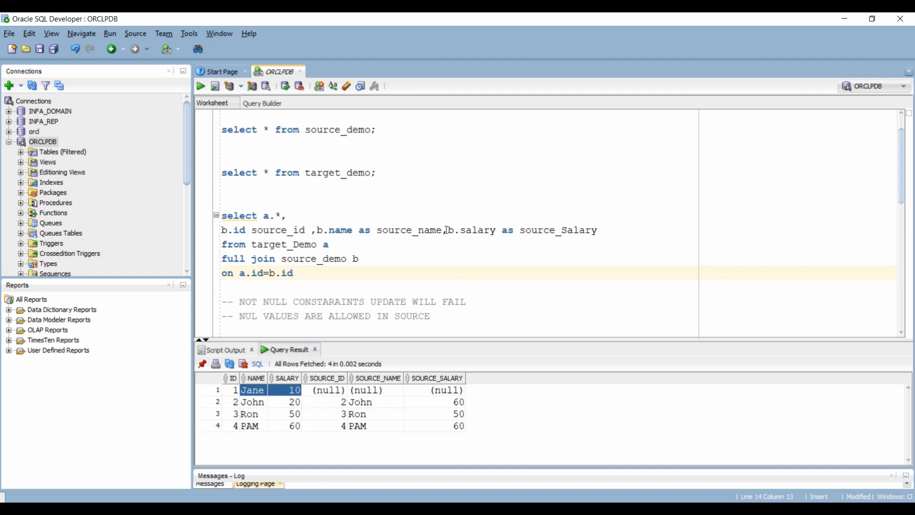
Step: Wrap b.salary as nvl(b.salary,-999) in the full-join SELECT and select the query
{"action": "type", "text": "("}
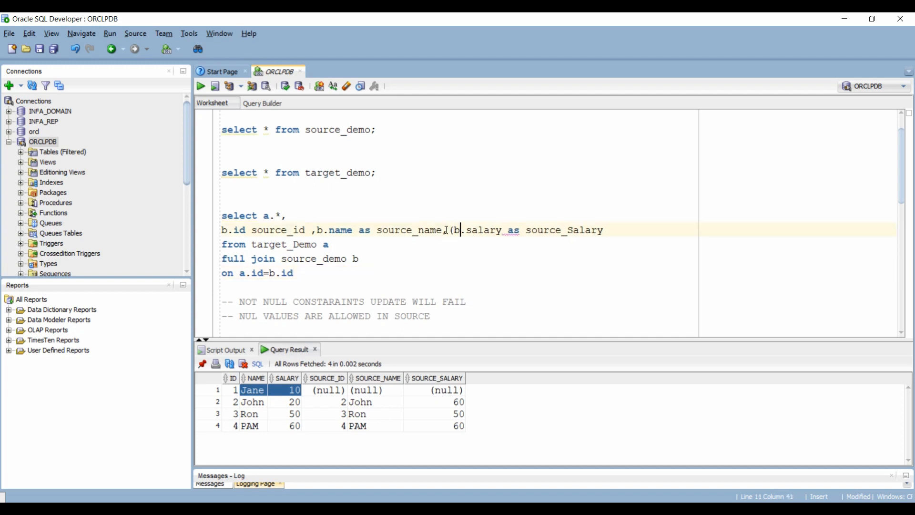
{"action": "type", "text": ","}
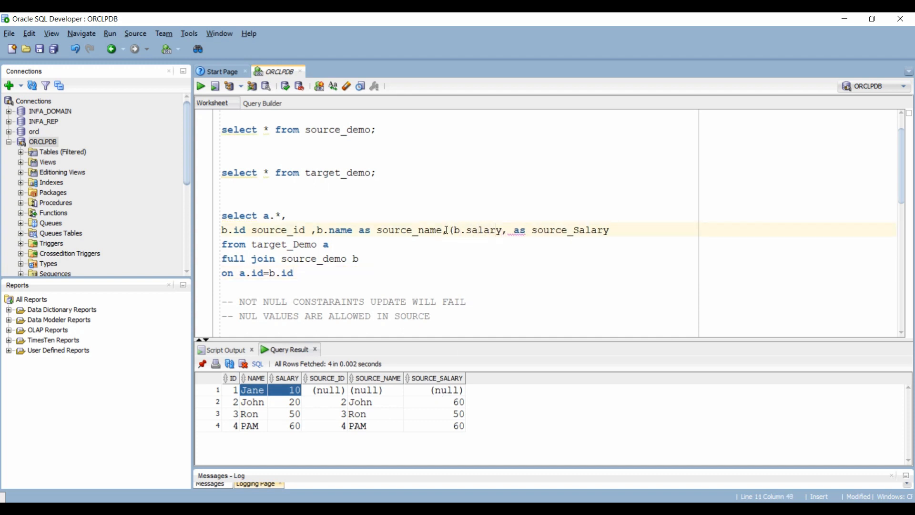
{"action": "type", "text": "-"}
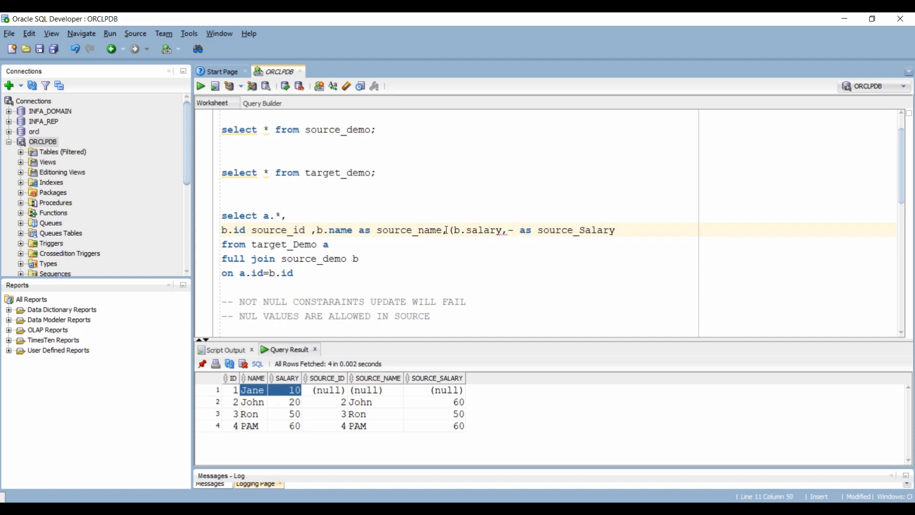
{"action": "type", "text": "999"}
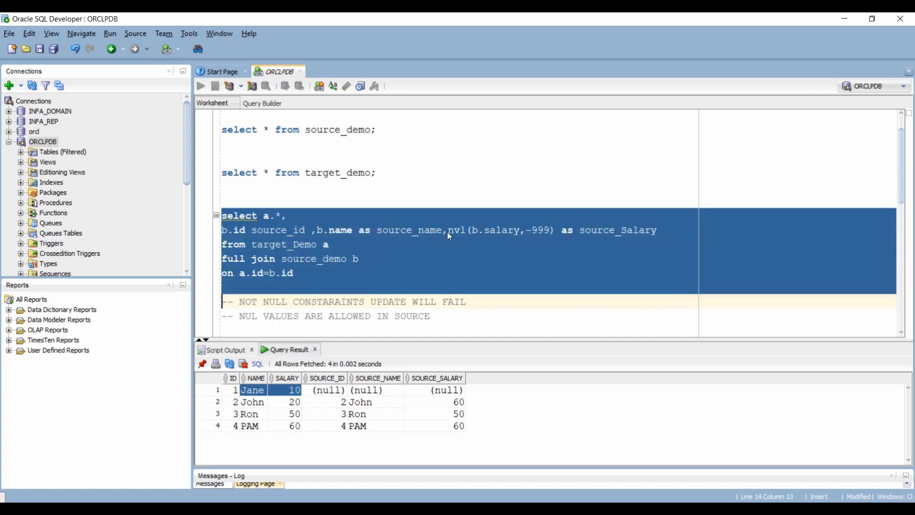
{"action": "left_click", "coordinate": [200, 86]}
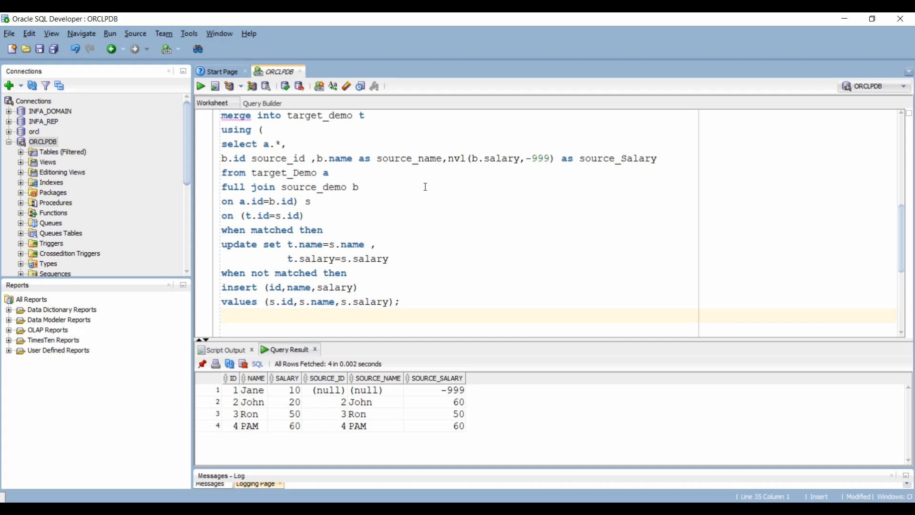
Step: Switch the MERGE to source_id, source_name and source_Salary and run it, merging 4 rows
{"action": "double_click", "coordinate": [278, 158]}
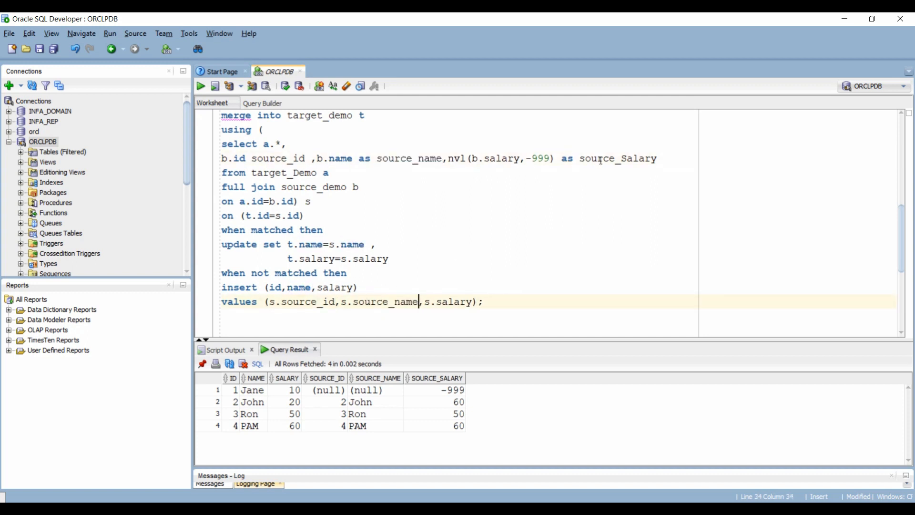
{"action": "double_click", "coordinate": [455, 301]}
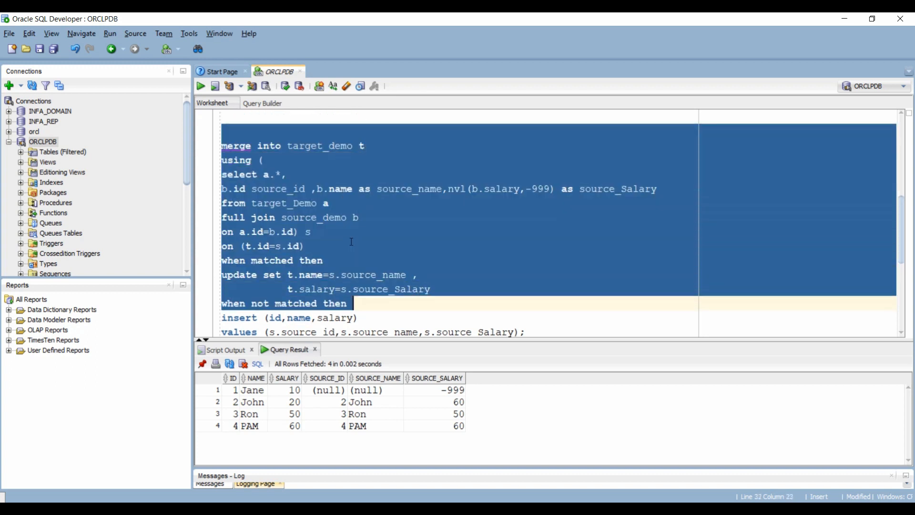
{"action": "left_click", "coordinate": [214, 86]}
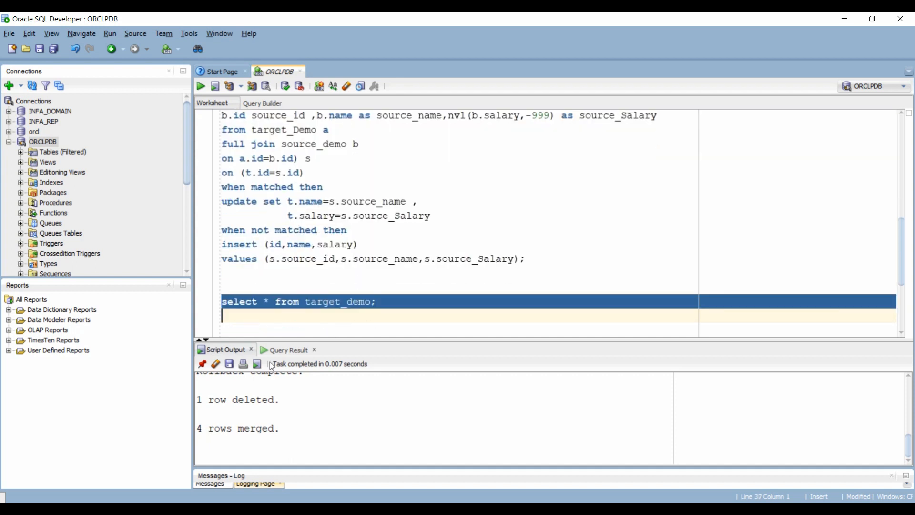
Step: List target_demo, showing id 1 with null name and -999 salary, and begin a delete clause
{"action": "left_click", "coordinate": [200, 85]}
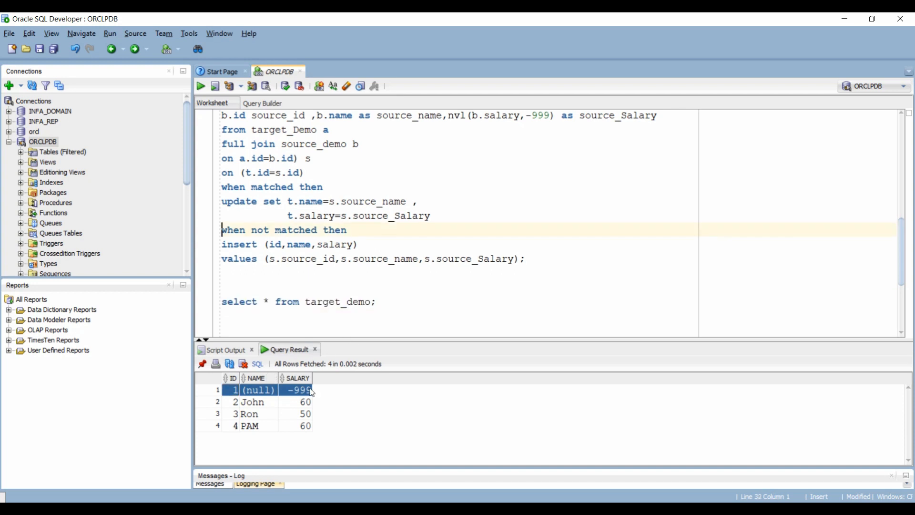
{"action": "mouse_move", "coordinate": [264, 397]}
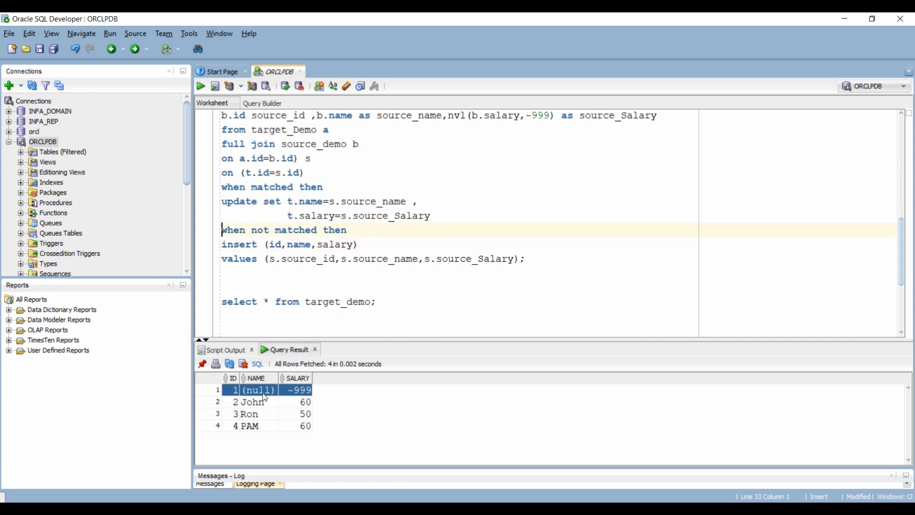
{"action": "type", "text": "delete where"}
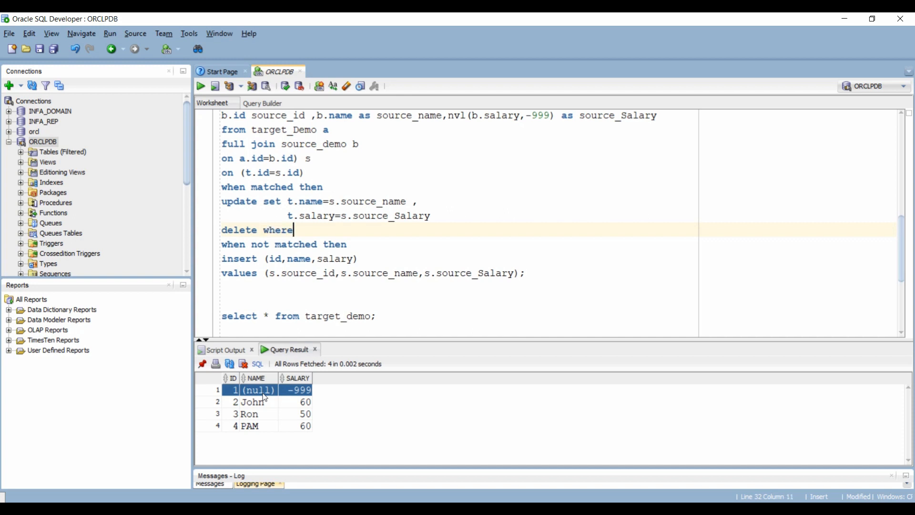
Step: Add 'delete where salary=-999' to the MERGE and run the three source_Demo change statements
{"action": "type", "text": "salary"}
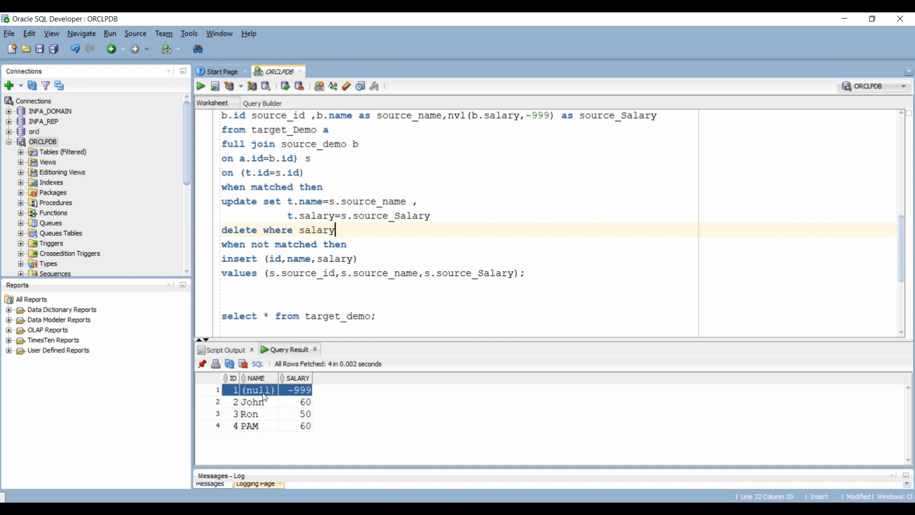
{"action": "type", "text": "=-999"}
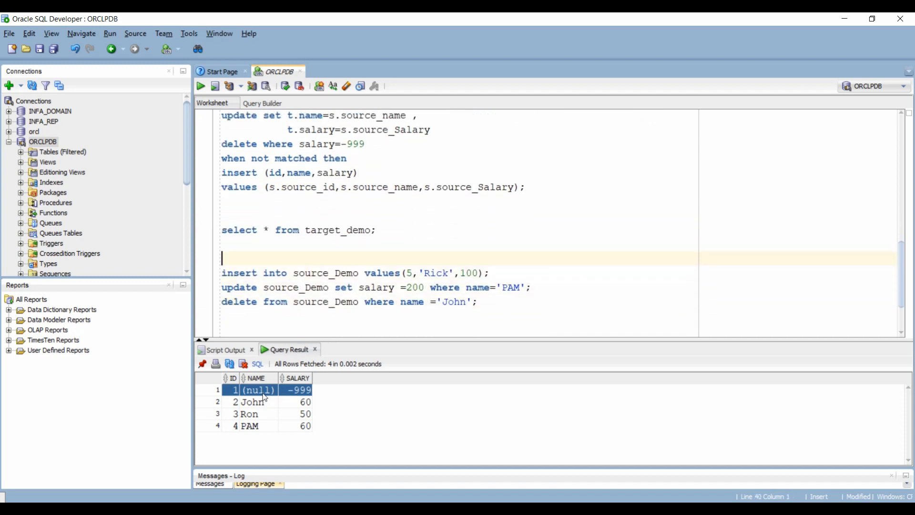
{"action": "left_click_drag", "start_coordinate": [222, 257], "coordinate": [477, 315]}
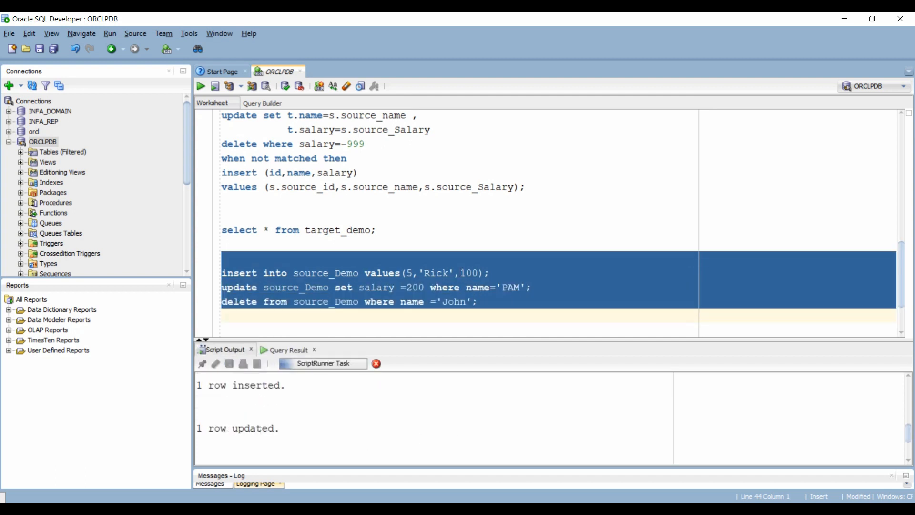
{"action": "left_click", "coordinate": [214, 85]}
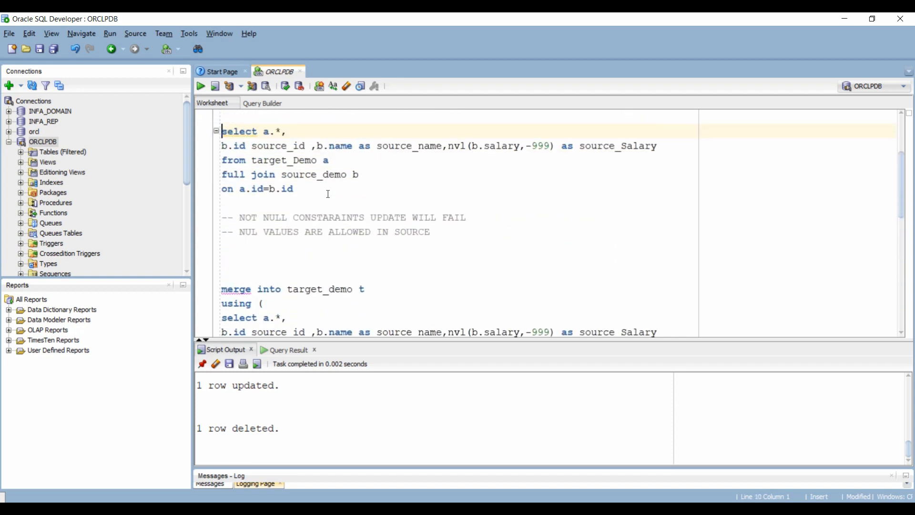
Step: Rerun the full-join comparison and inspect John's missing source row, PAM at 200 and Rick as new
{"action": "left_click", "coordinate": [200, 86]}
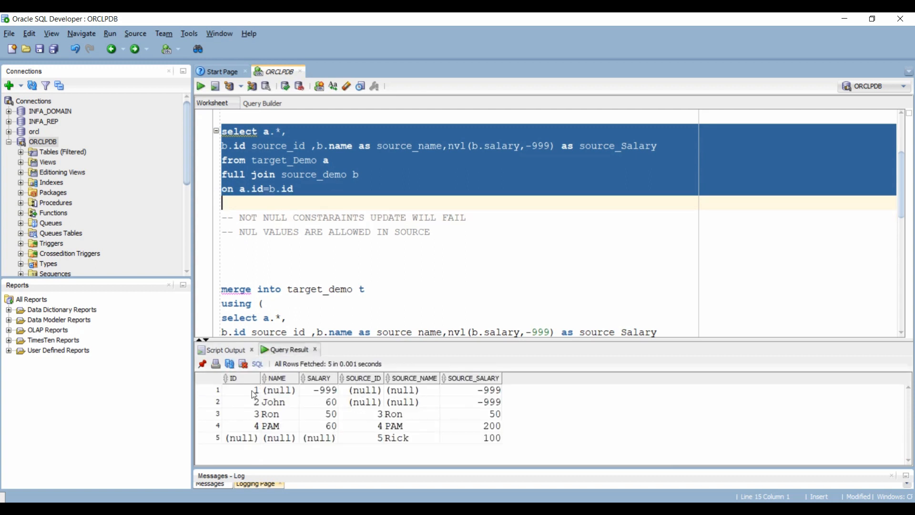
{"action": "left_click", "coordinate": [231, 390]}
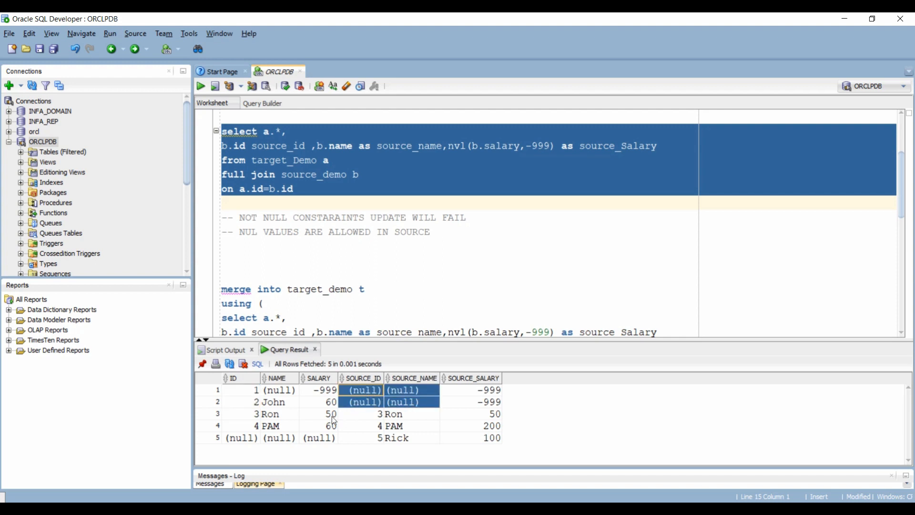
{"action": "left_click", "coordinate": [318, 425]}
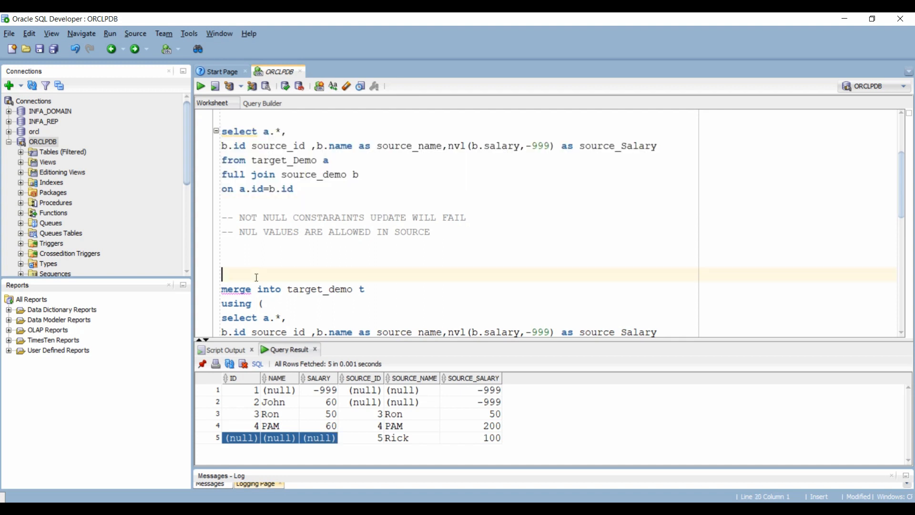
{"action": "double_click", "coordinate": [233, 174]}
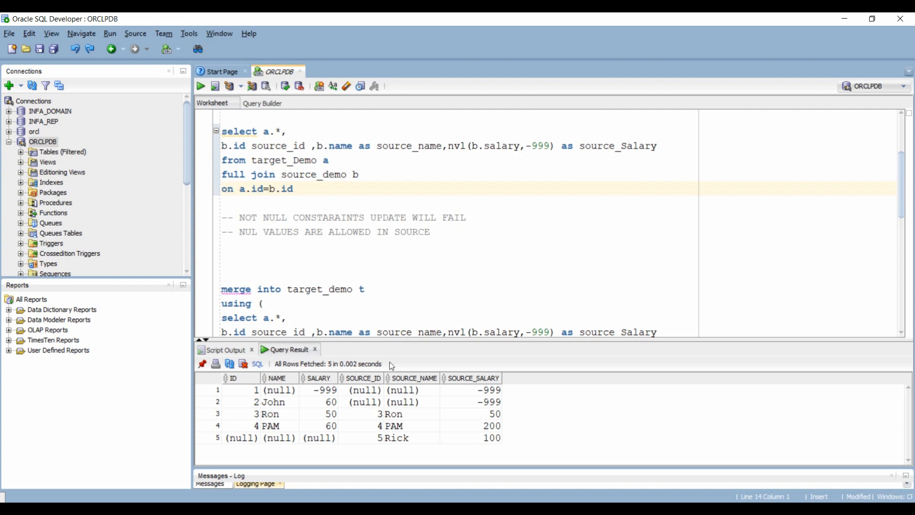
{"action": "left_click", "coordinate": [403, 437]}
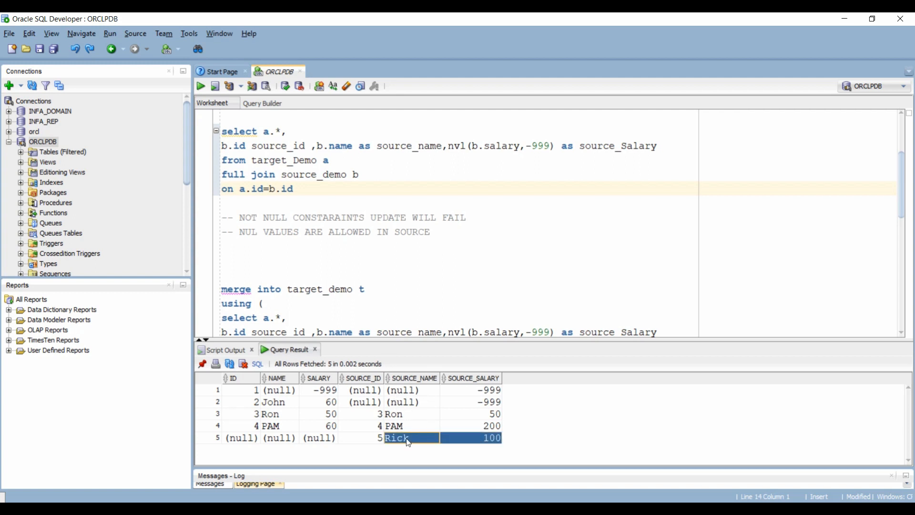
{"action": "left_click", "coordinate": [362, 437]}
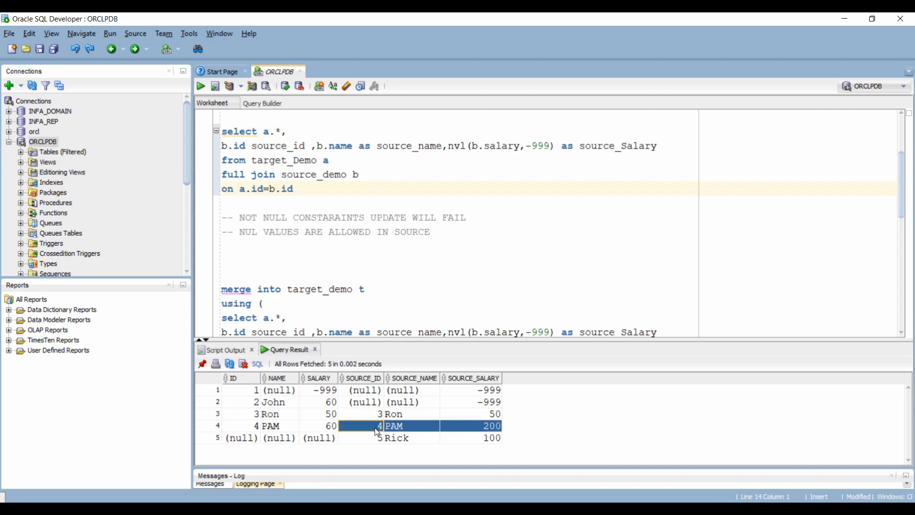
{"action": "left_click", "coordinate": [279, 390]}
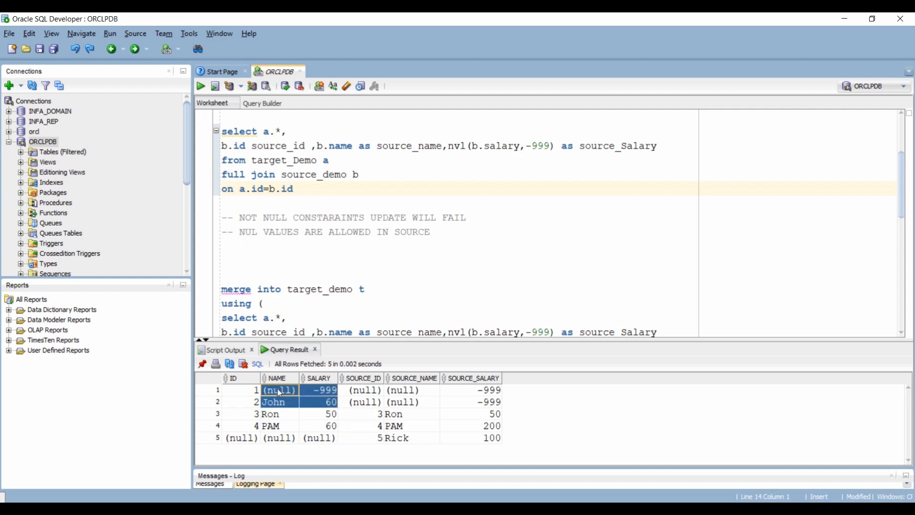
{"action": "left_click", "coordinate": [279, 401]}
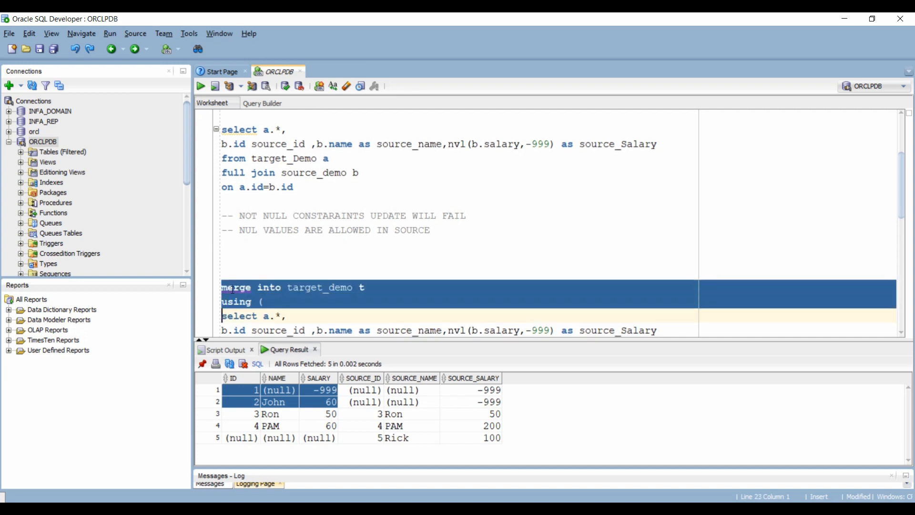
Step: Rerun the MERGE and list target_demo, now holding Ron 50, PAM 200 and Rick 100
{"action": "scroll", "scroll_direction": "down", "scroll_amount": 3}
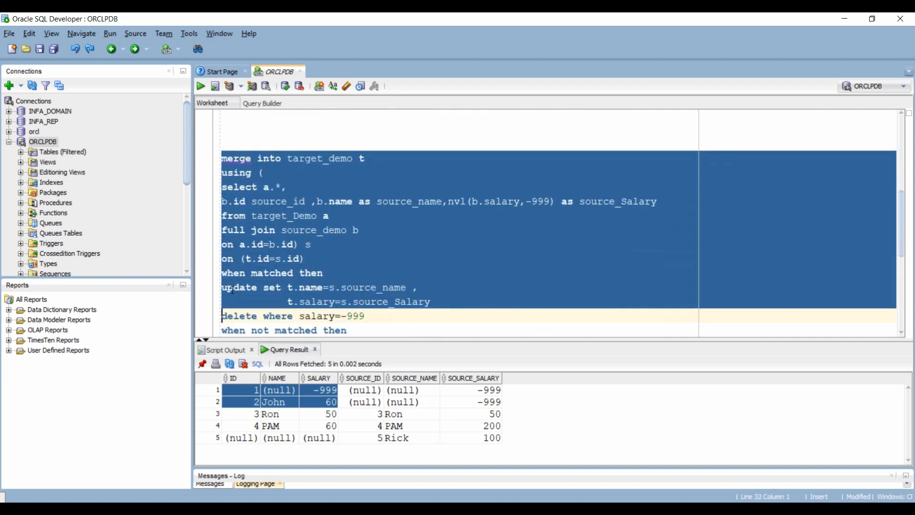
{"action": "left_click", "coordinate": [215, 86]}
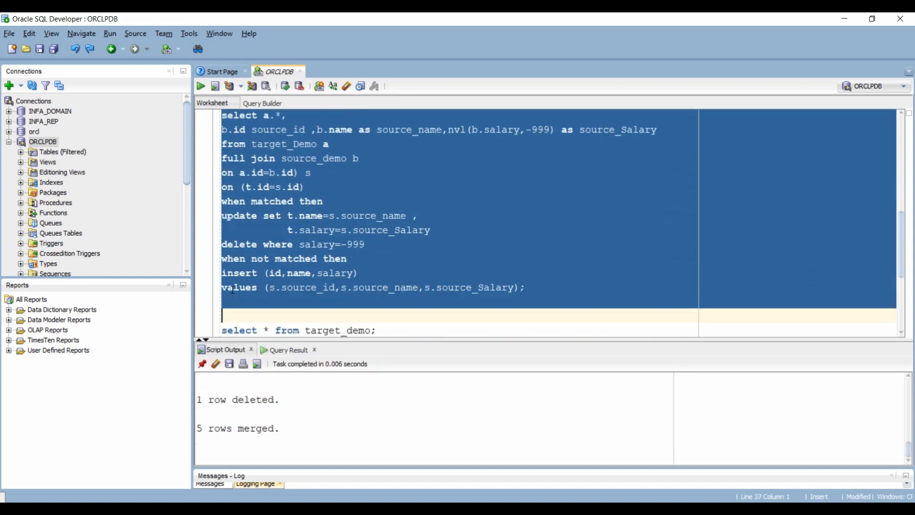
{"action": "scroll", "scroll_direction": "down", "scroll_amount": 3}
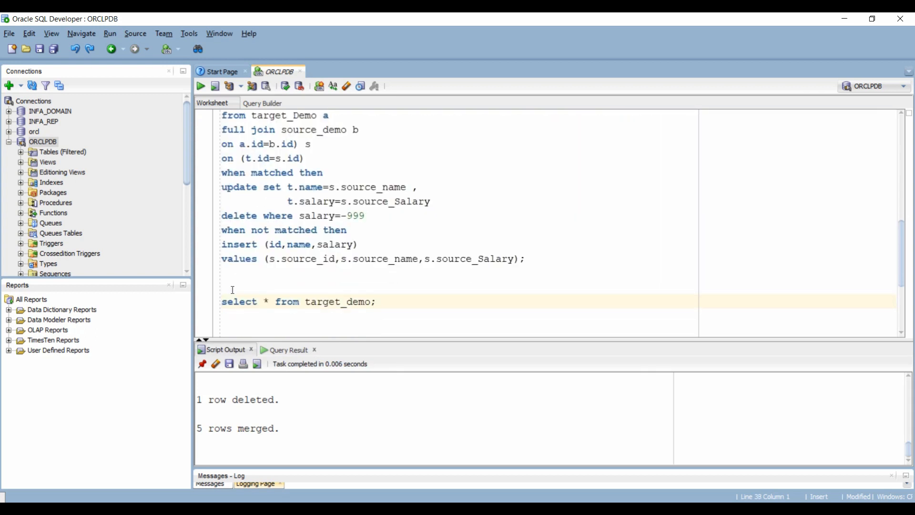
{"action": "left_click", "coordinate": [215, 85]}
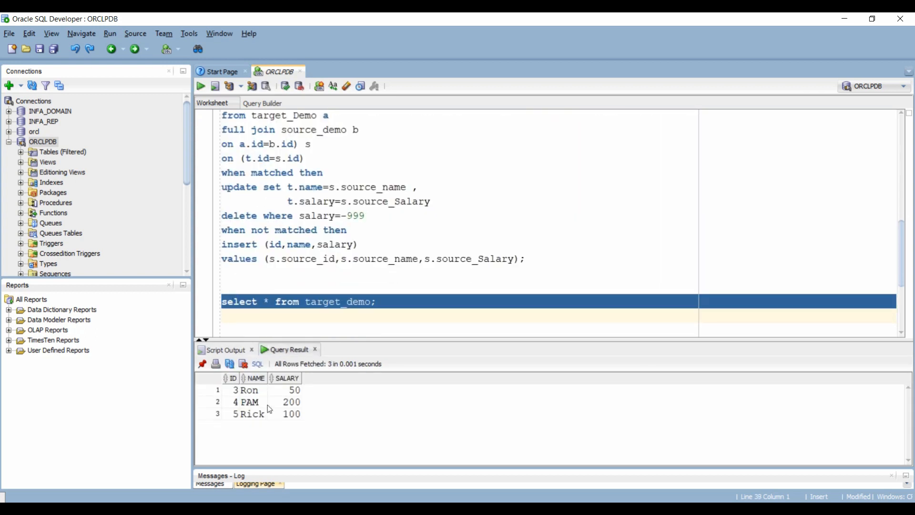
Step: Add the query 'select * from source_Demo;' to the worksheet
{"action": "type", "text": "select * from source_Demo;"}
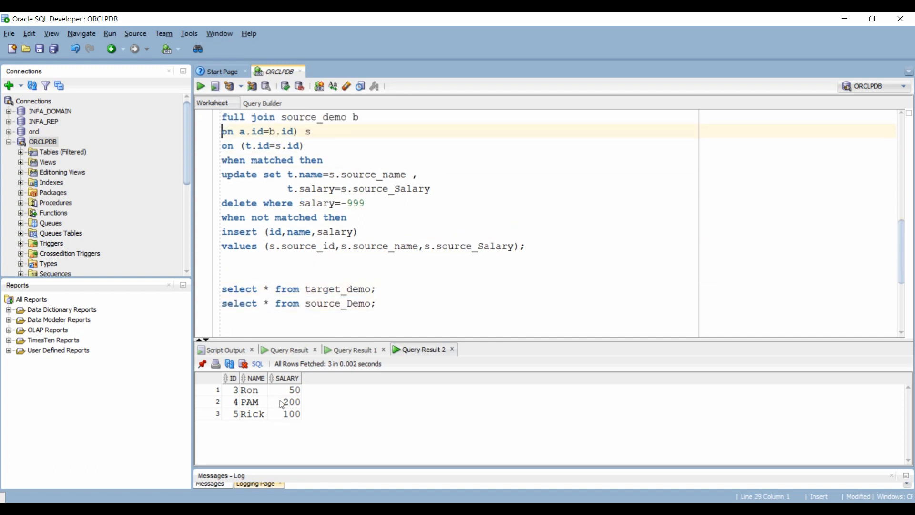
{"action": "scroll", "scroll_direction": "up", "scroll_amount": 3}
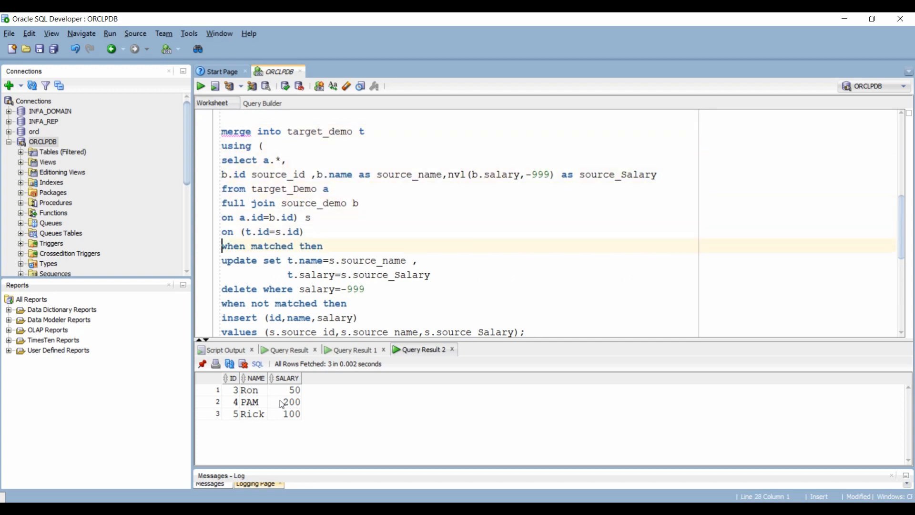
{"action": "scroll", "scroll_direction": "down", "scroll_amount": 3}
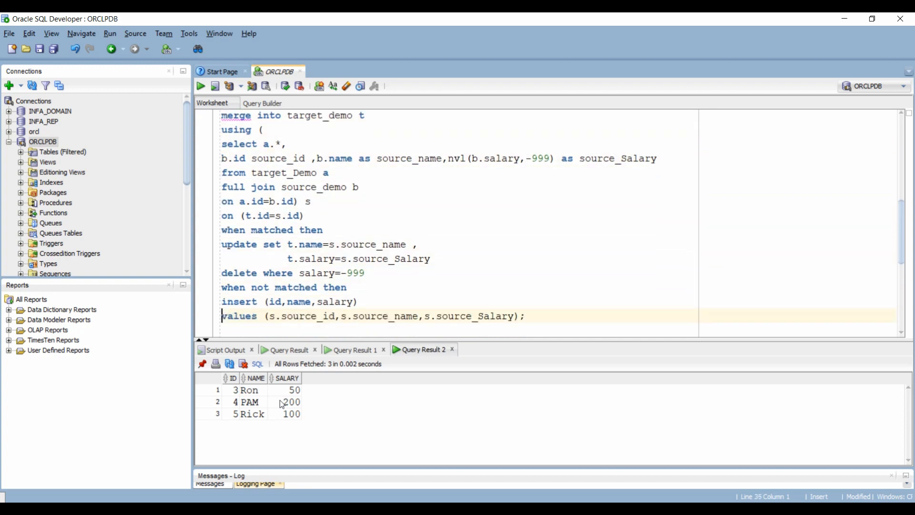